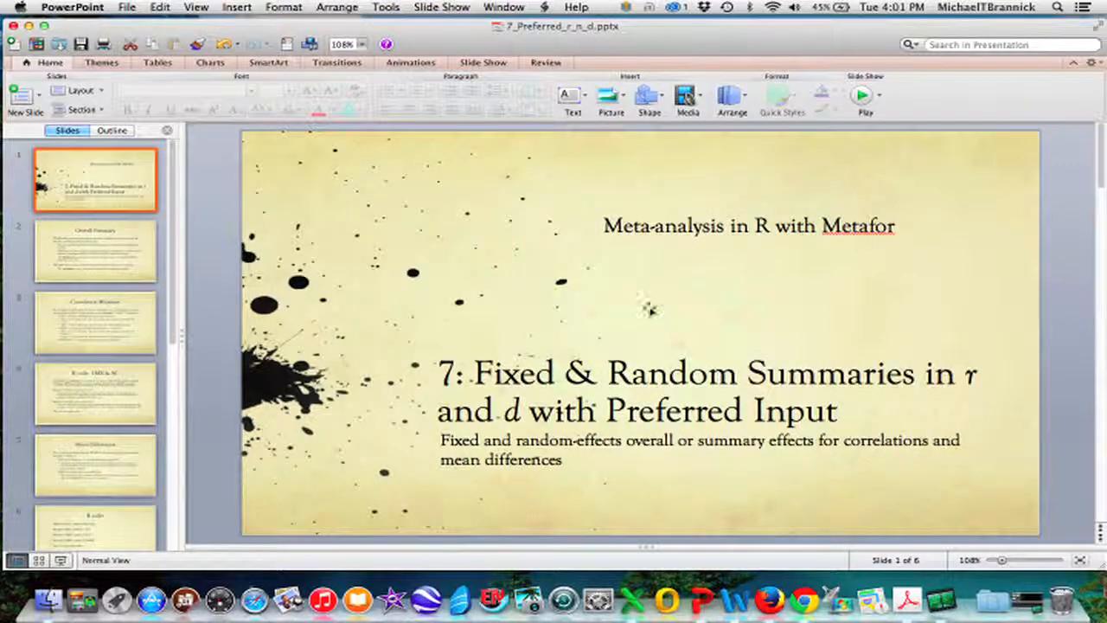
{"action": "mouse_move", "coordinate": [649, 309]}
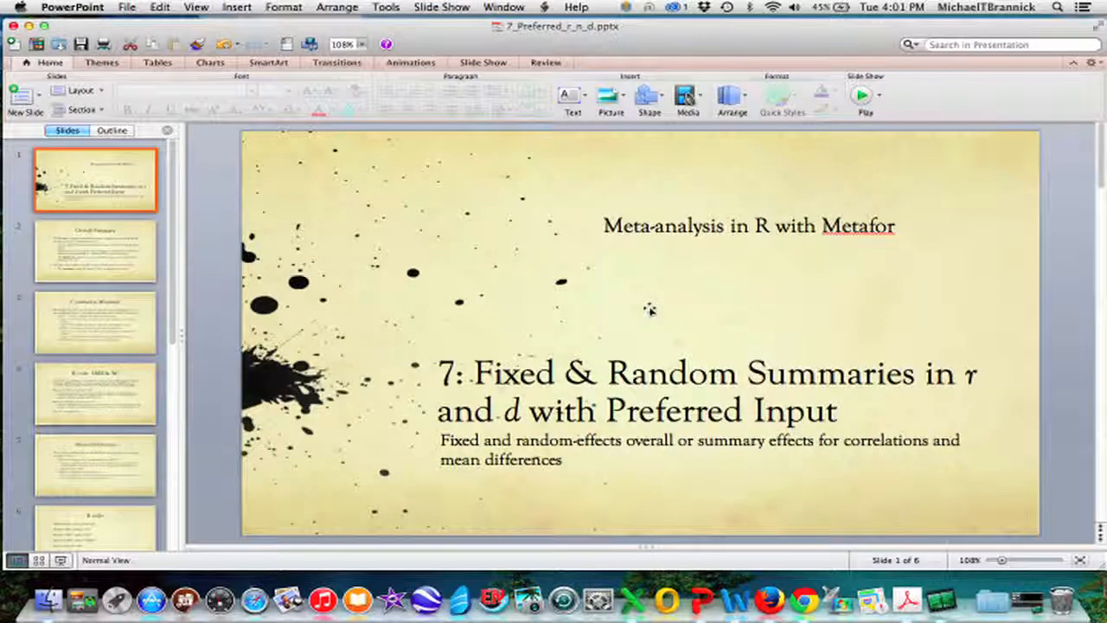
{"action": "mouse_move", "coordinate": [660, 288]}
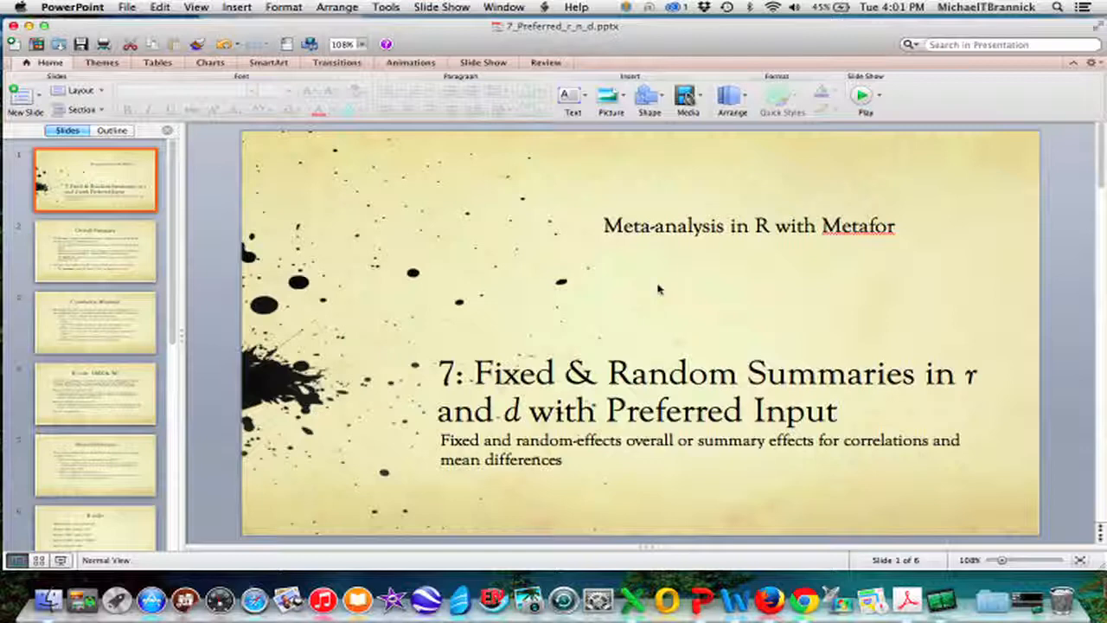
{"action": "mouse_move", "coordinate": [569, 292]}
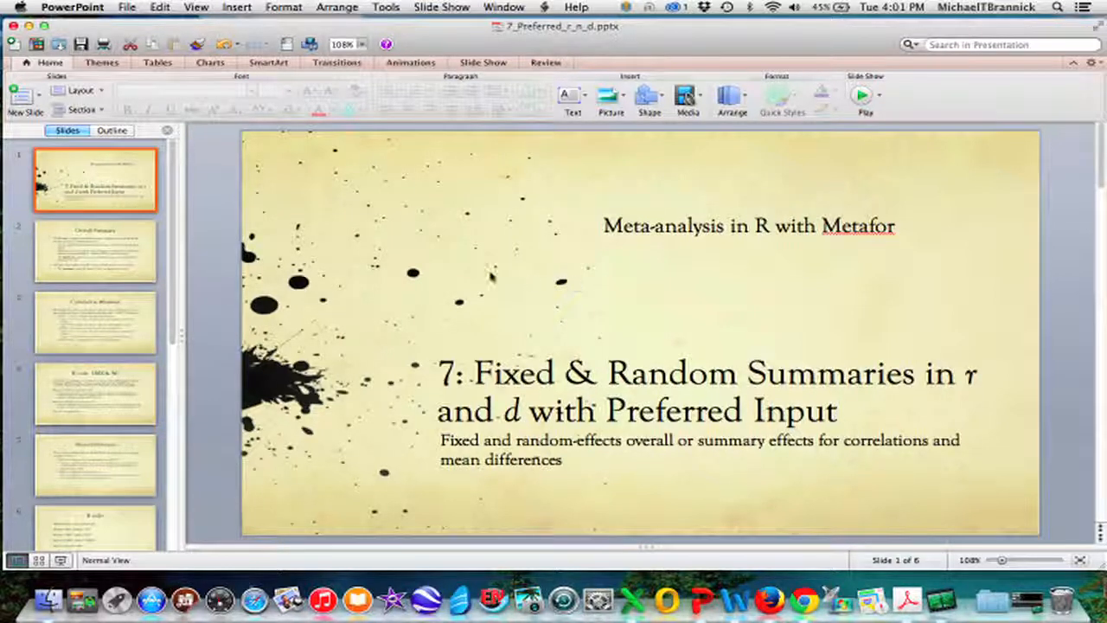
Display slide 8, 'R code: LMX & AC', with its COR/HS and ZCOR/DL notes
{"action": "left_click", "coordinate": [95, 251]}
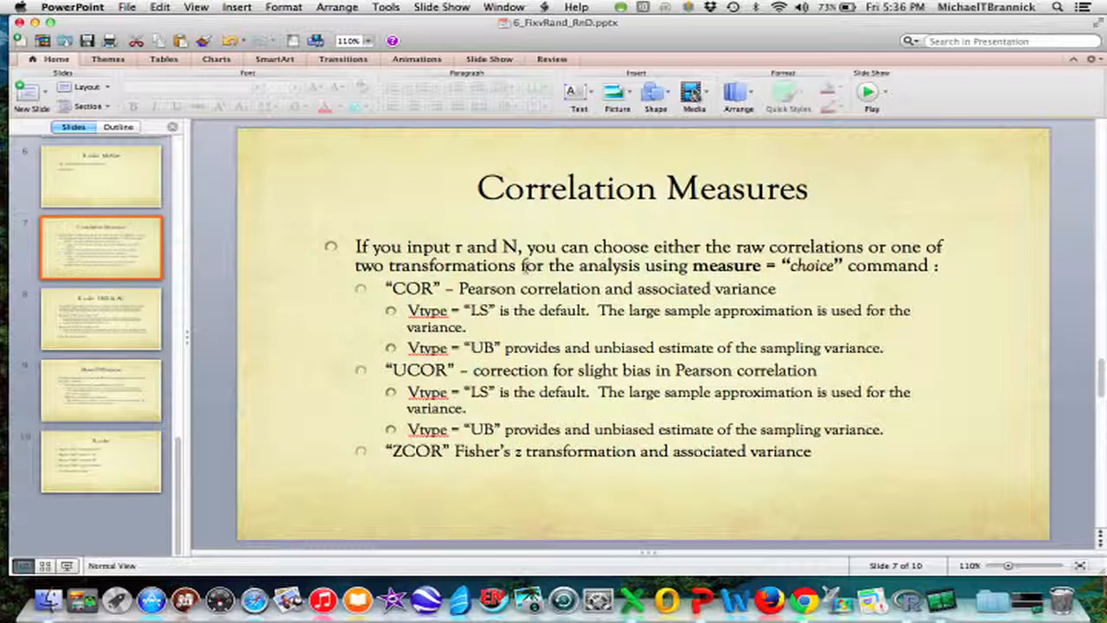
{"action": "mouse_move", "coordinate": [950, 342]}
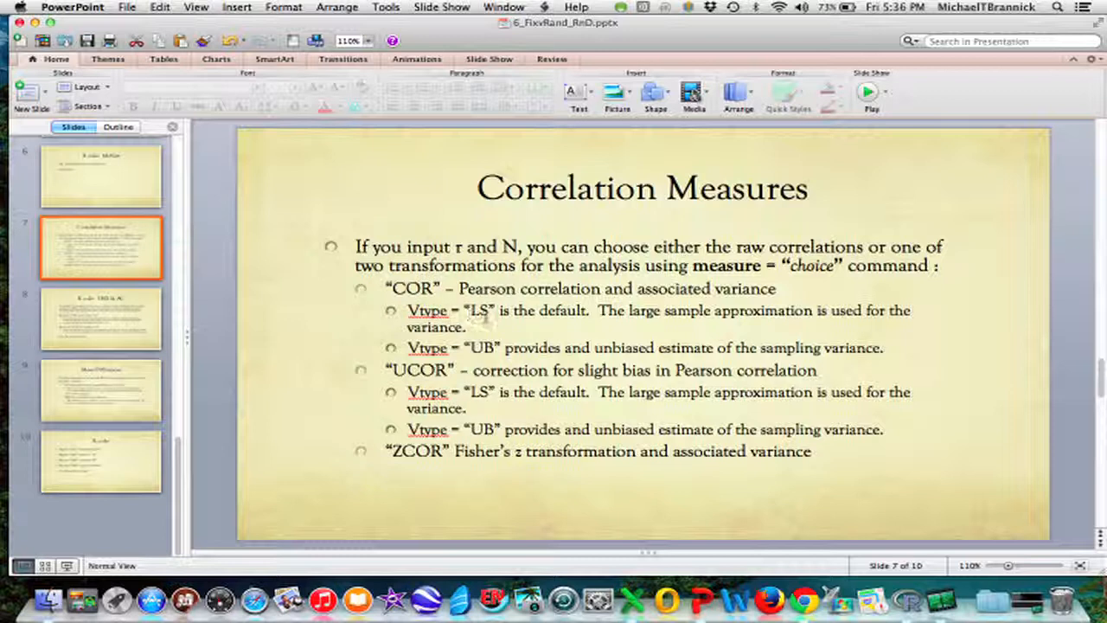
{"action": "mouse_move", "coordinate": [519, 307]}
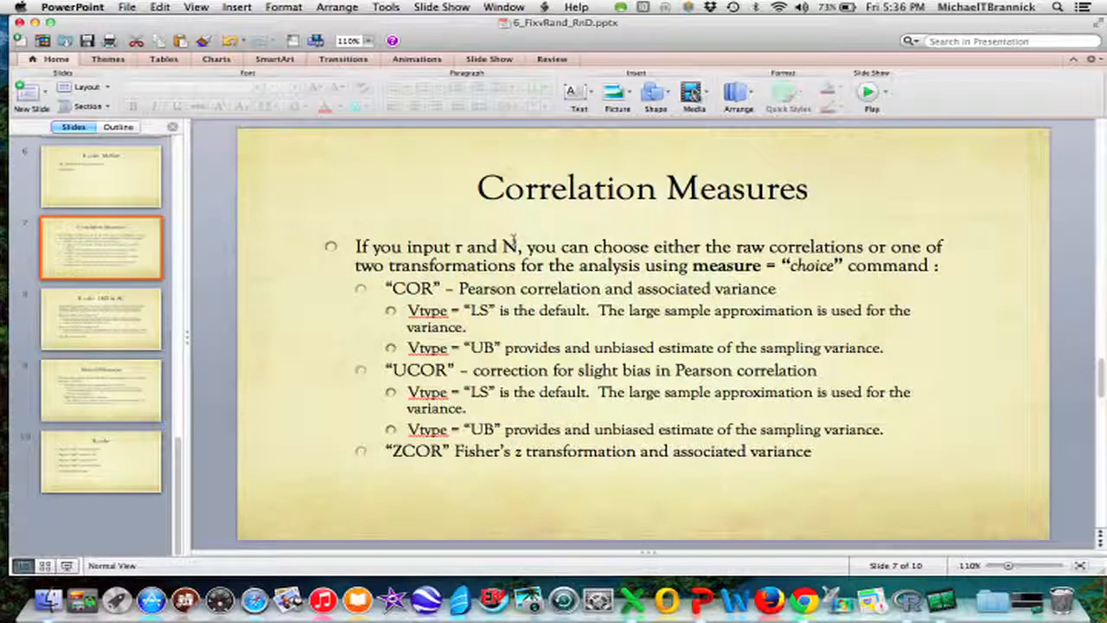
{"action": "mouse_move", "coordinate": [493, 341]}
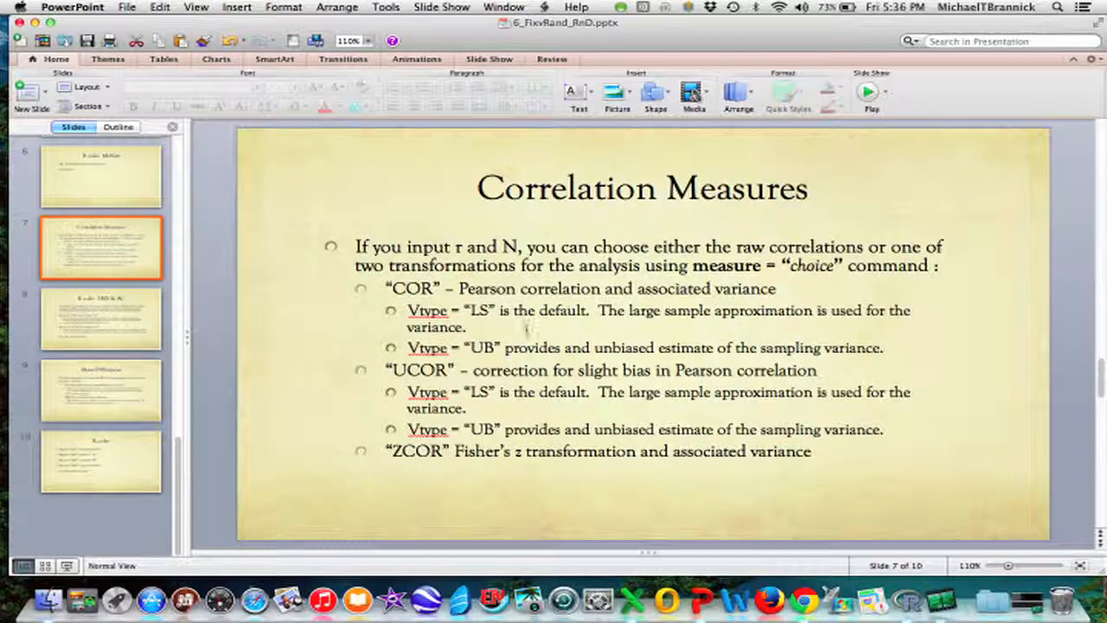
{"action": "mouse_move", "coordinate": [461, 394]}
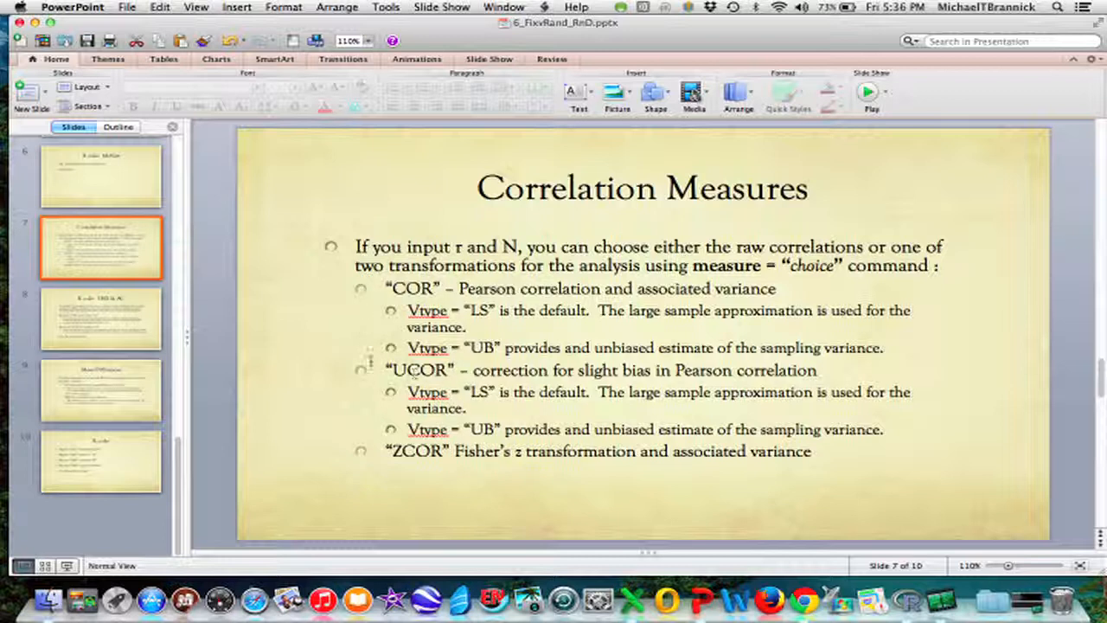
{"action": "mouse_move", "coordinate": [510, 355]}
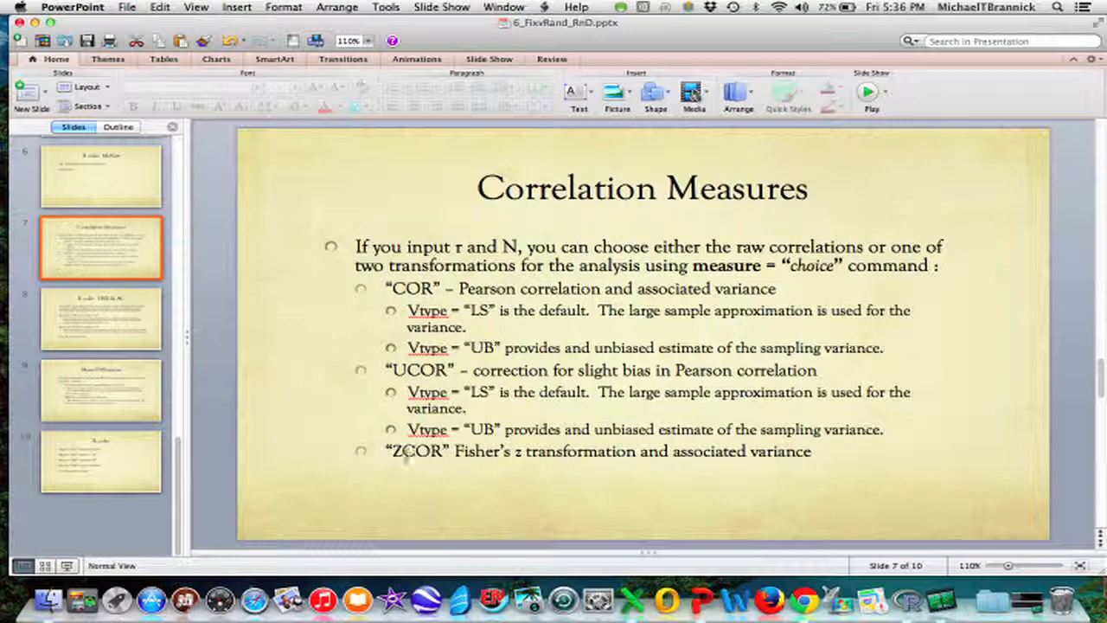
{"action": "mouse_move", "coordinate": [455, 467]}
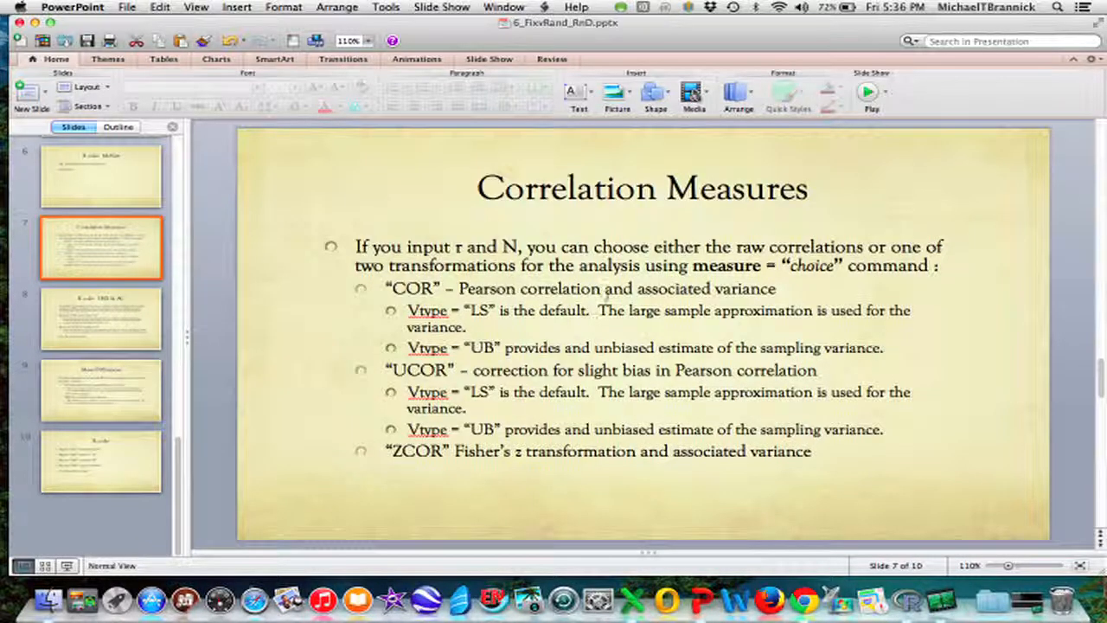
{"action": "left_click", "coordinate": [101, 319]}
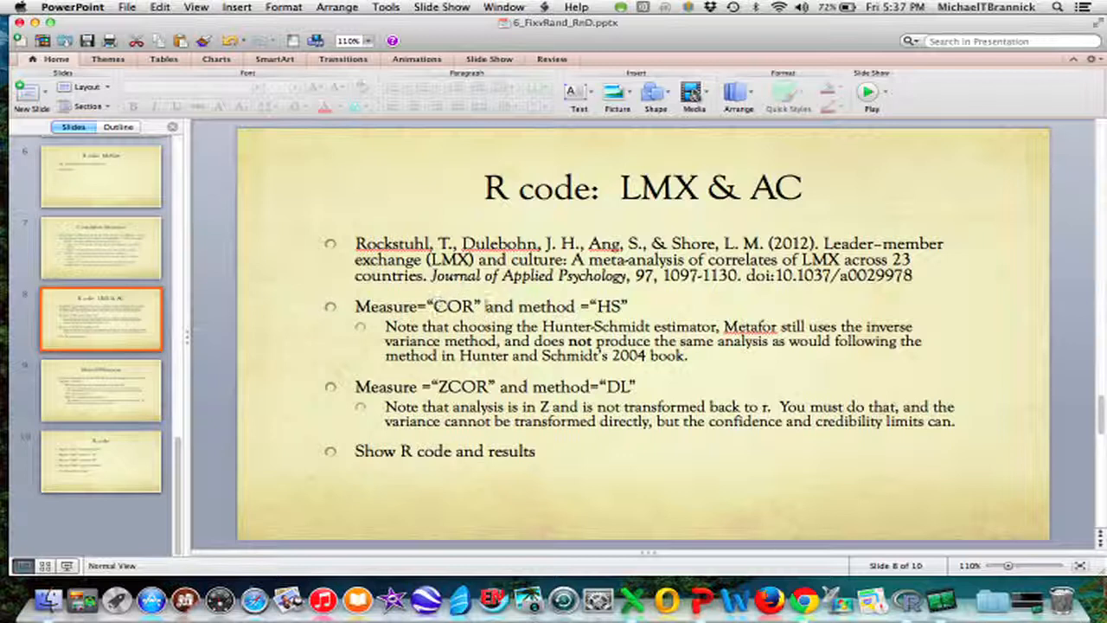
{"action": "mouse_move", "coordinate": [676, 310]}
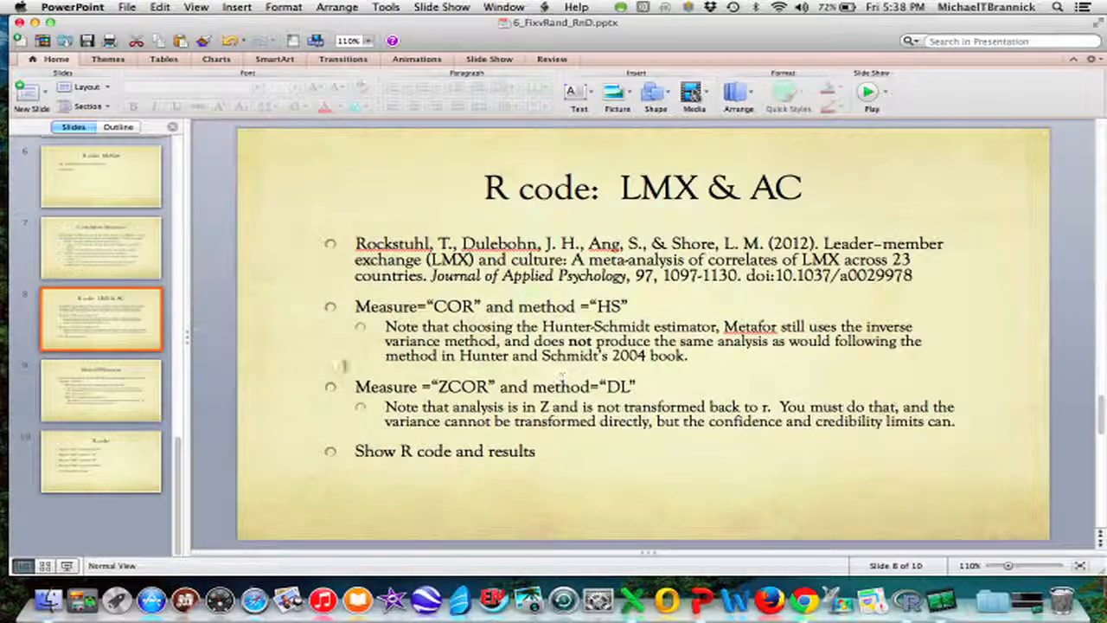
Print RocksDat in the R Console and scroll through its 92 studies' z and v values
{"action": "left_click", "coordinate": [907, 595]}
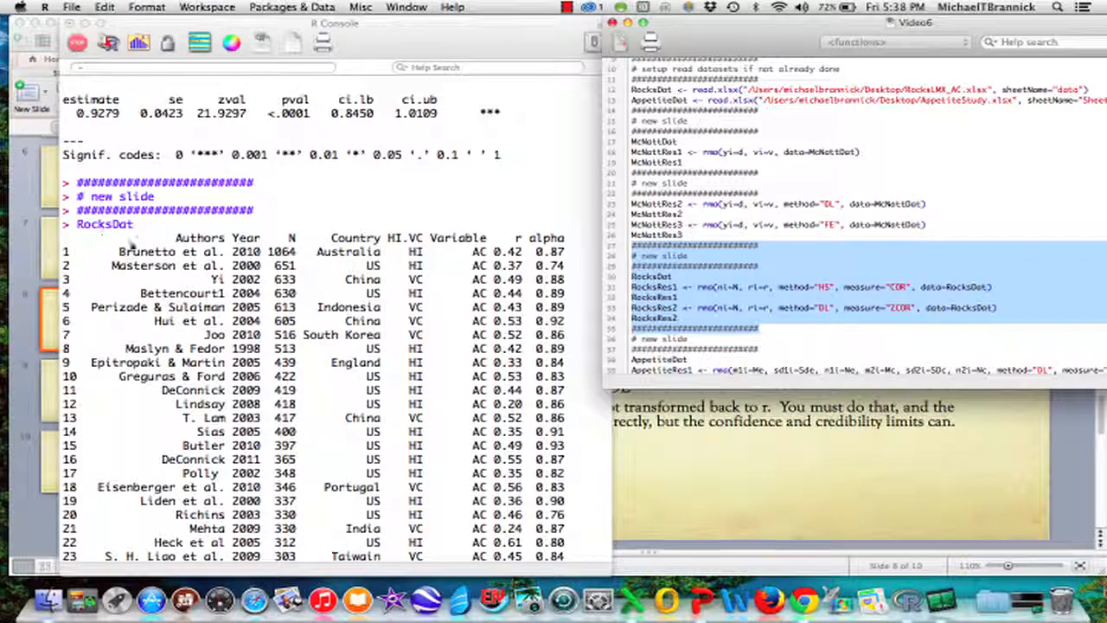
{"action": "mouse_move", "coordinate": [223, 307]}
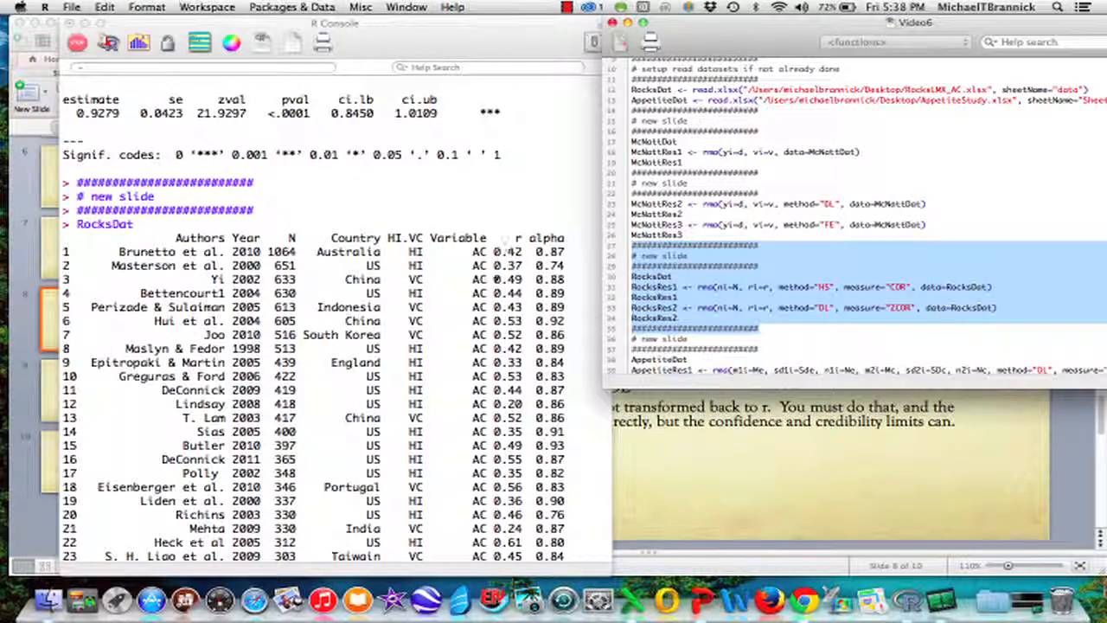
{"action": "scroll", "scroll_direction": "down", "scroll_amount": 3}
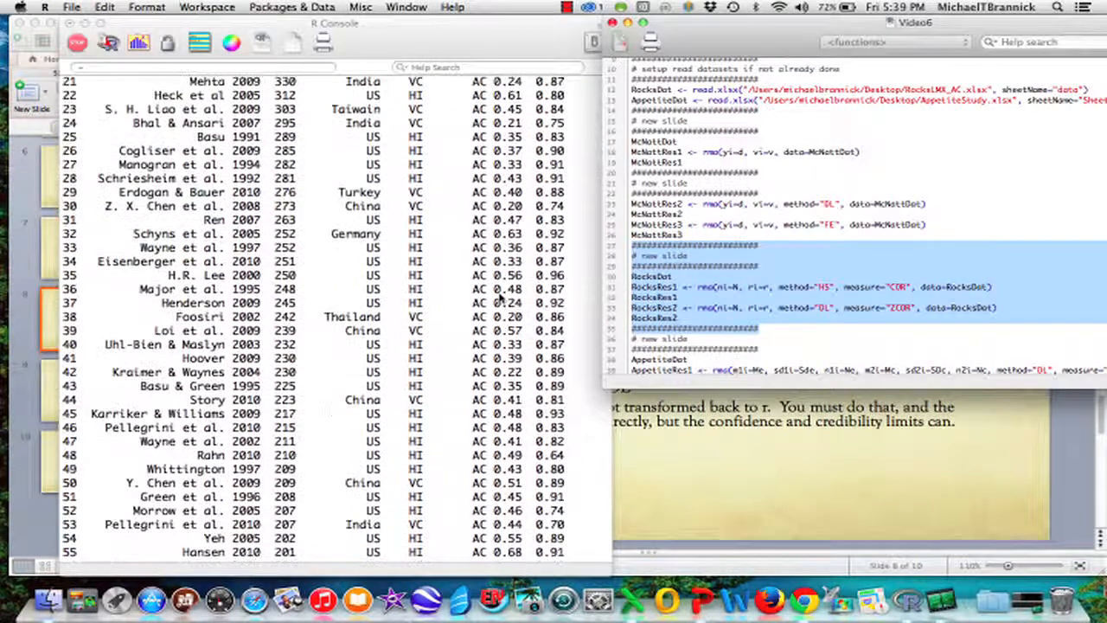
{"action": "scroll", "scroll_direction": "down", "scroll_amount": 3}
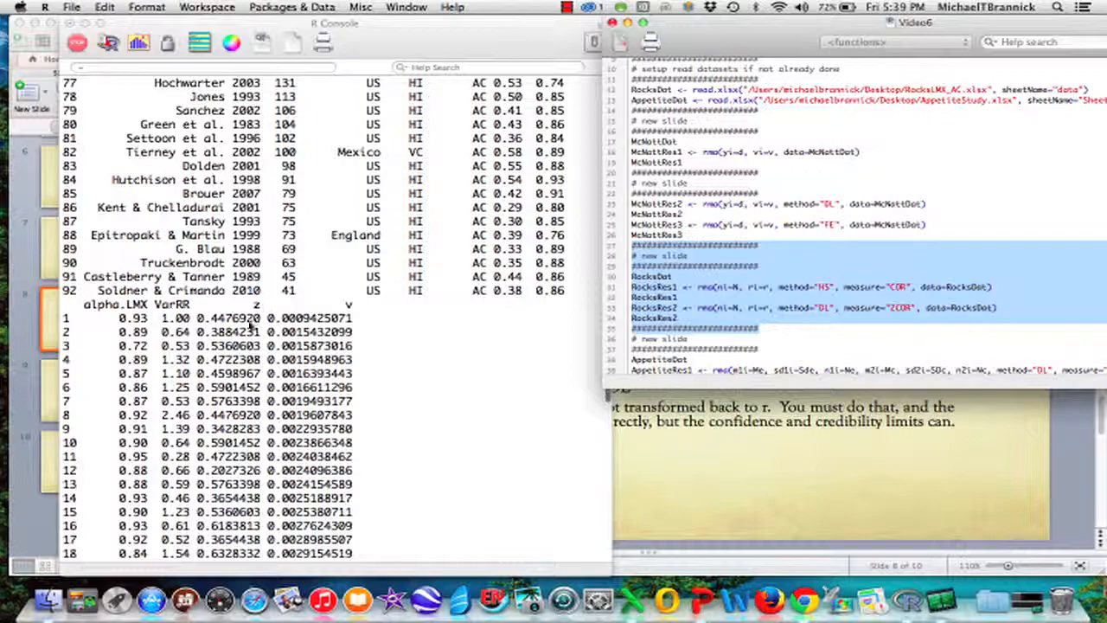
{"action": "scroll", "scroll_direction": "down", "scroll_amount": 3}
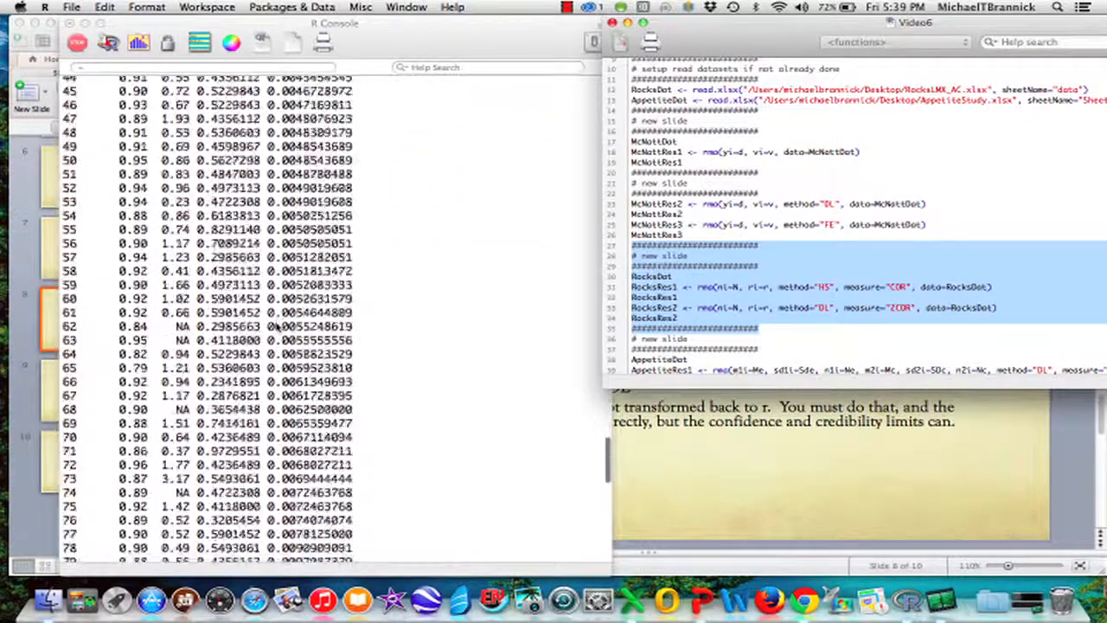
Run rma() for RocksRes1 (HS, COR) and RocksRes2 (DL, ZCOR), giving estimates 0.4331 and 0.4648
{"action": "key", "text": "Return"}
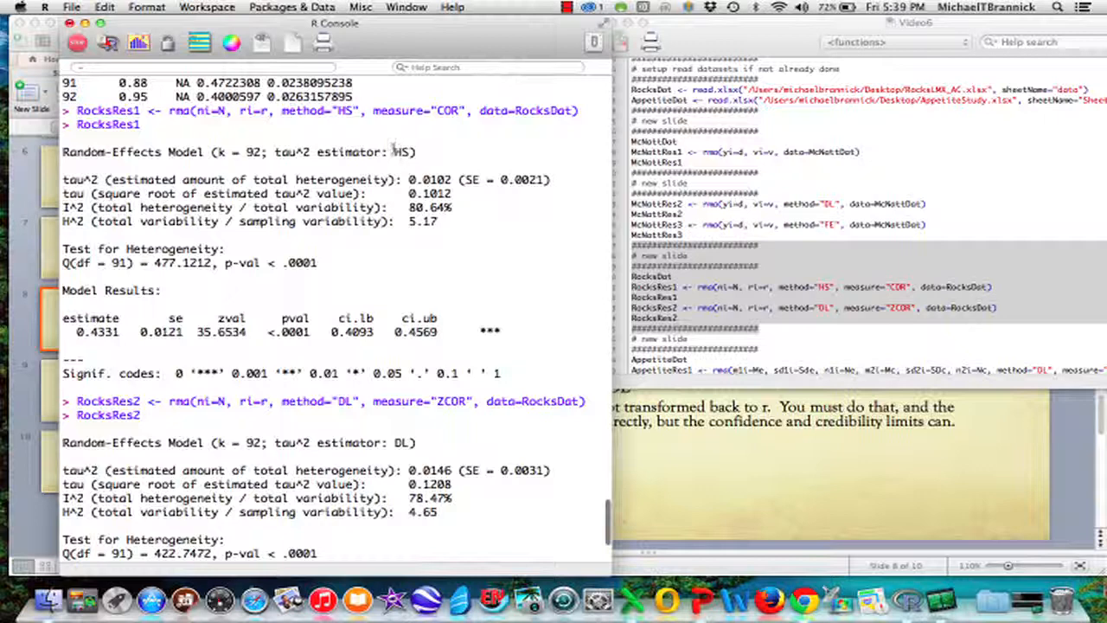
{"action": "mouse_move", "coordinate": [503, 143]}
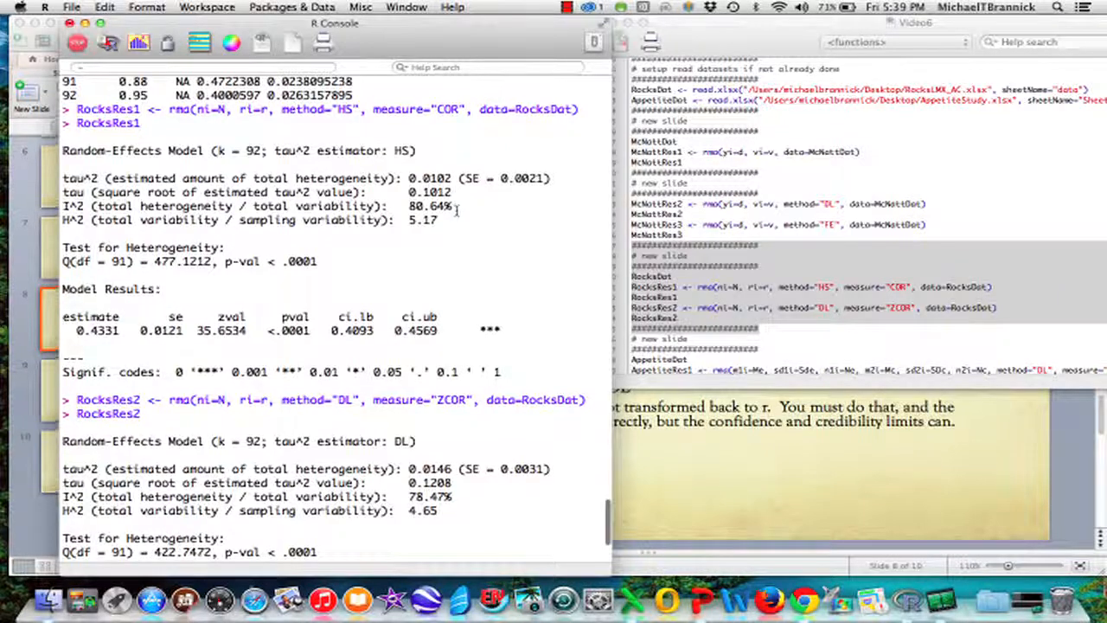
{"action": "scroll", "scroll_direction": "down", "scroll_amount": 3}
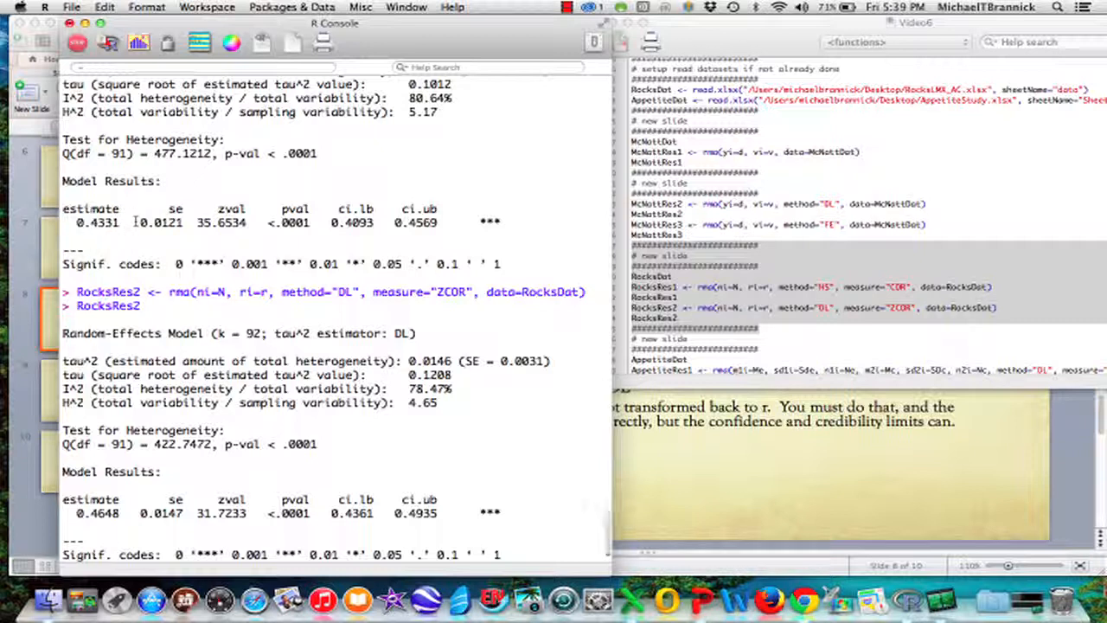
{"action": "mouse_move", "coordinate": [380, 222]}
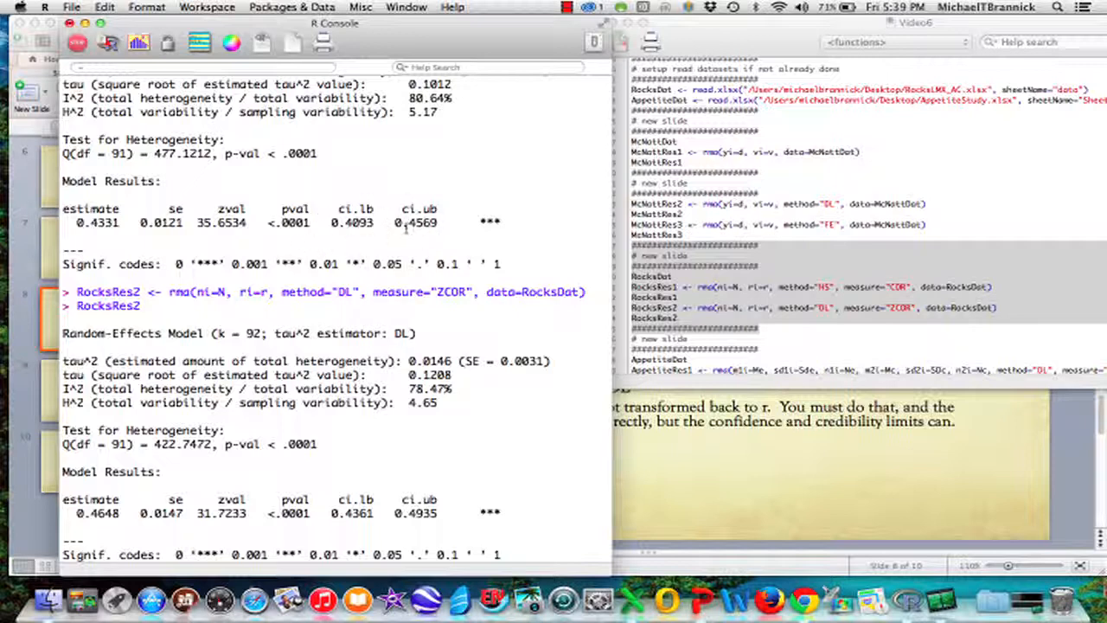
{"action": "scroll", "scroll_direction": "down", "scroll_amount": 3}
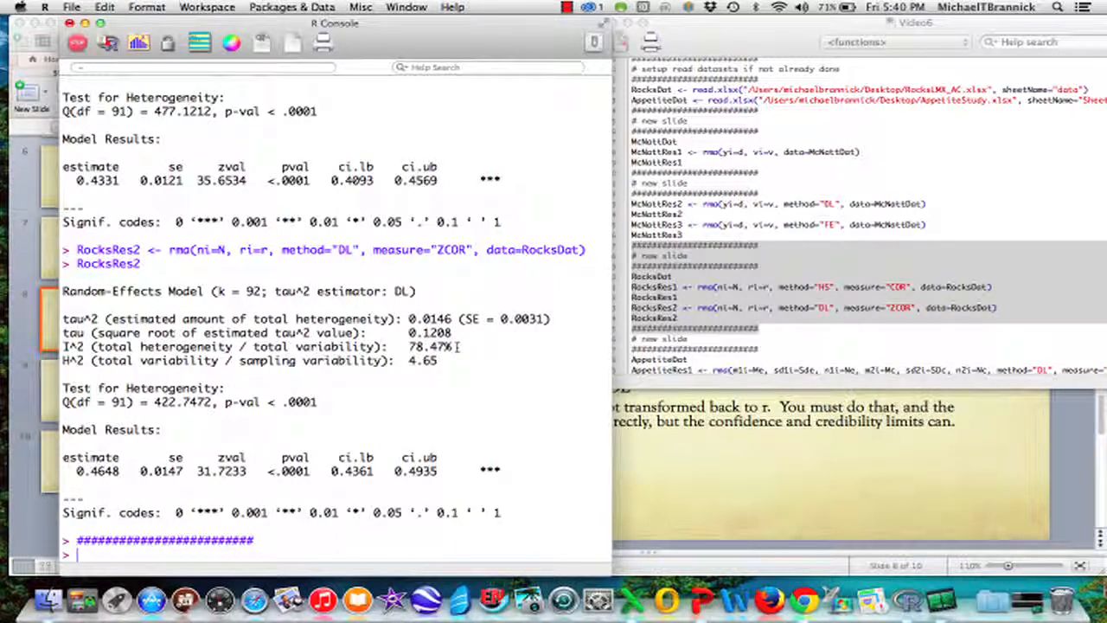
{"action": "mouse_move", "coordinate": [465, 333]}
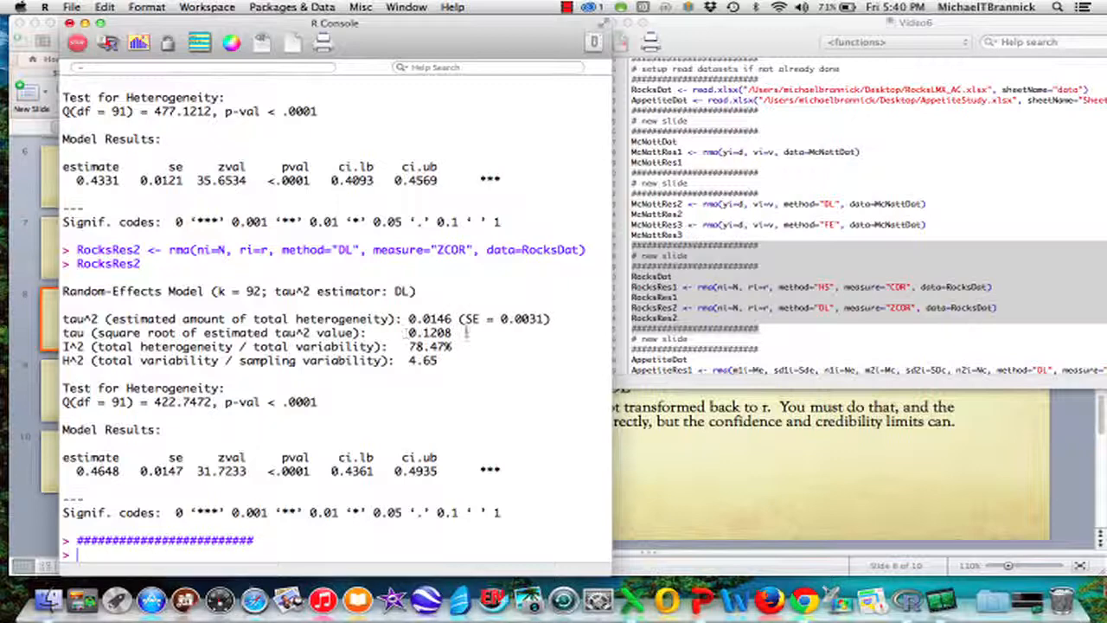
Scroll the console to compare both fits: tau² 0.0102, I² 80.64% versus 0.0146, 78.47%
{"action": "scroll", "scroll_direction": "down", "scroll_amount": 3}
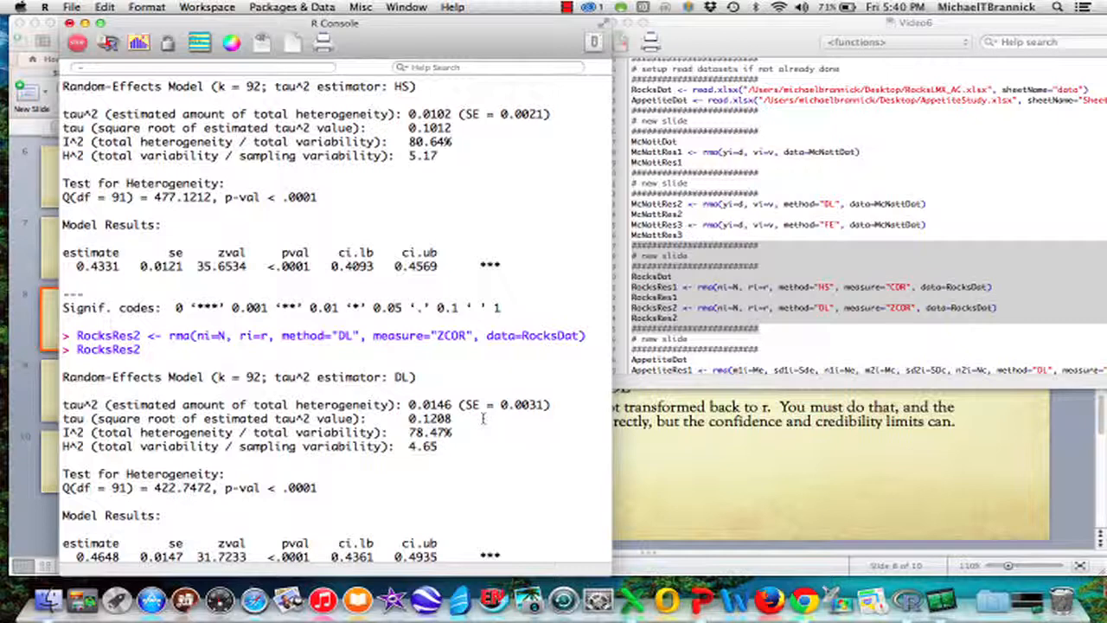
{"action": "scroll", "scroll_direction": "down", "scroll_amount": 3}
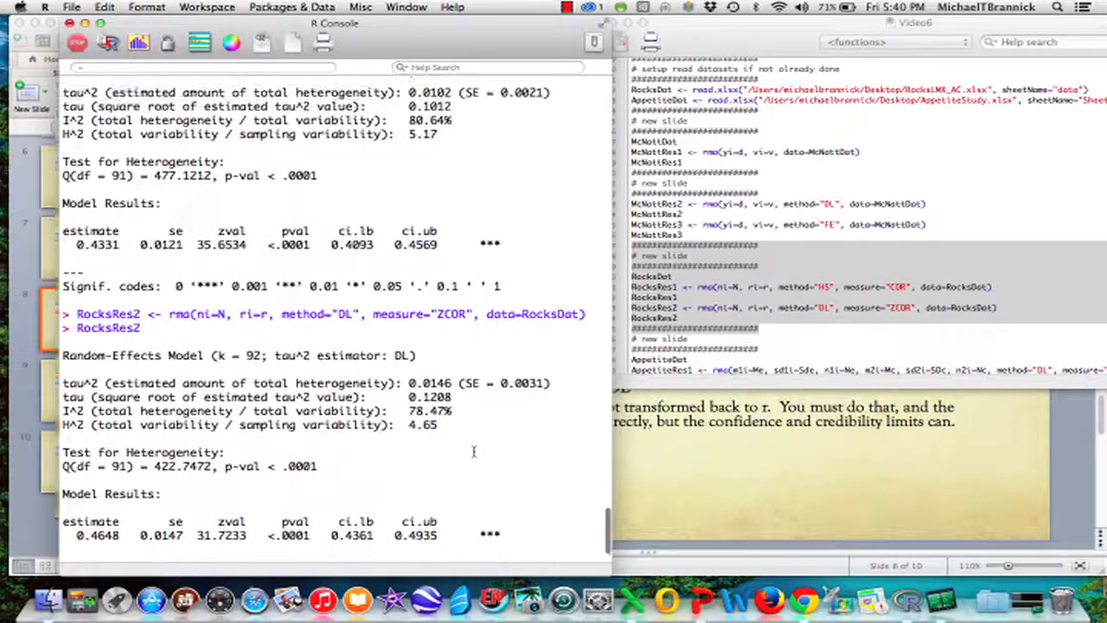
{"action": "scroll", "scroll_direction": "down", "scroll_amount": 3}
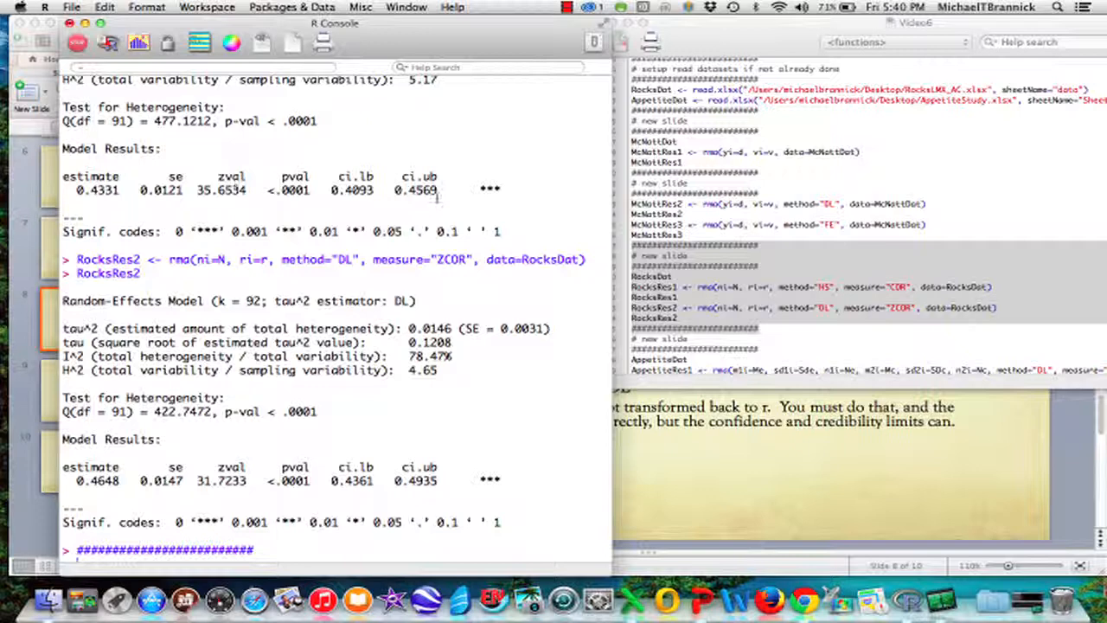
{"action": "mouse_move", "coordinate": [477, 291]}
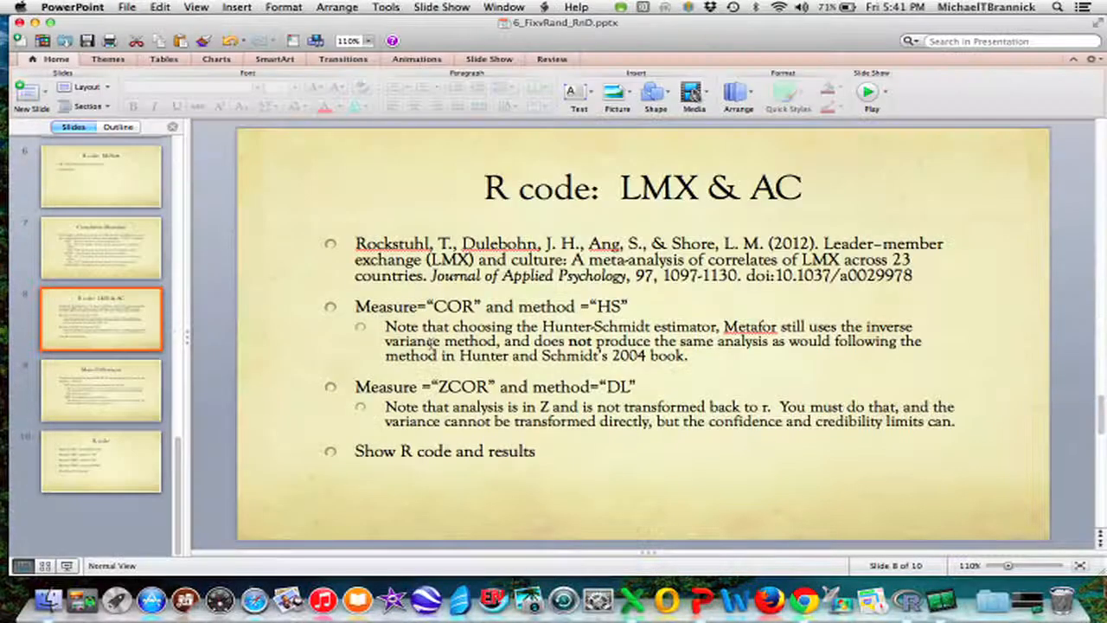
Show slide 9, 'Mean Differences', explaining the MD and SMD measures
{"action": "left_click", "coordinate": [100, 391]}
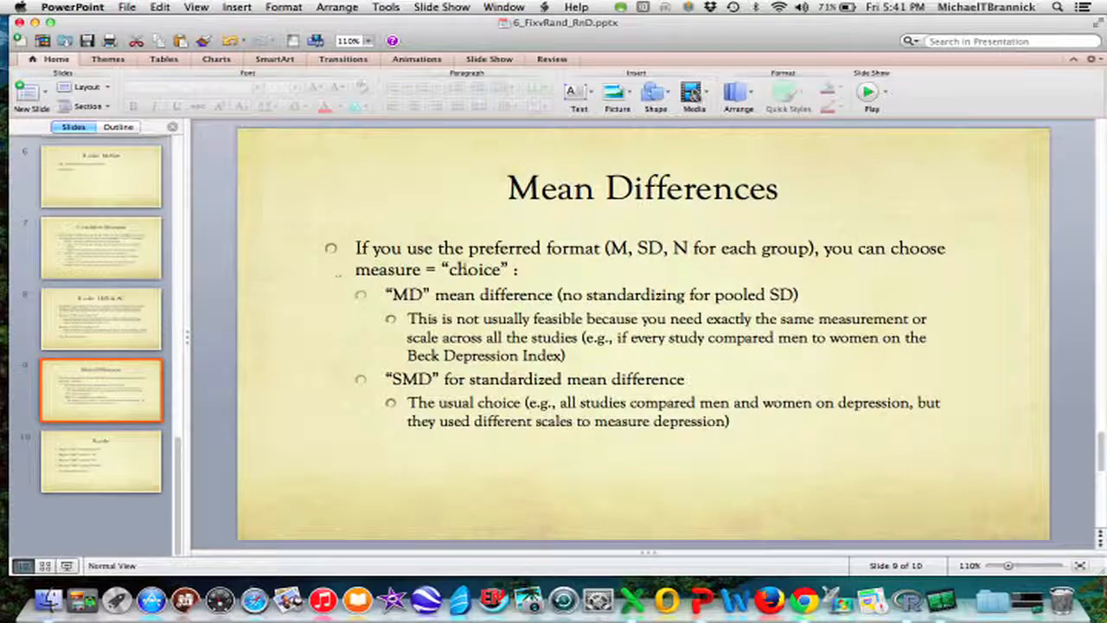
{"action": "mouse_move", "coordinate": [460, 274]}
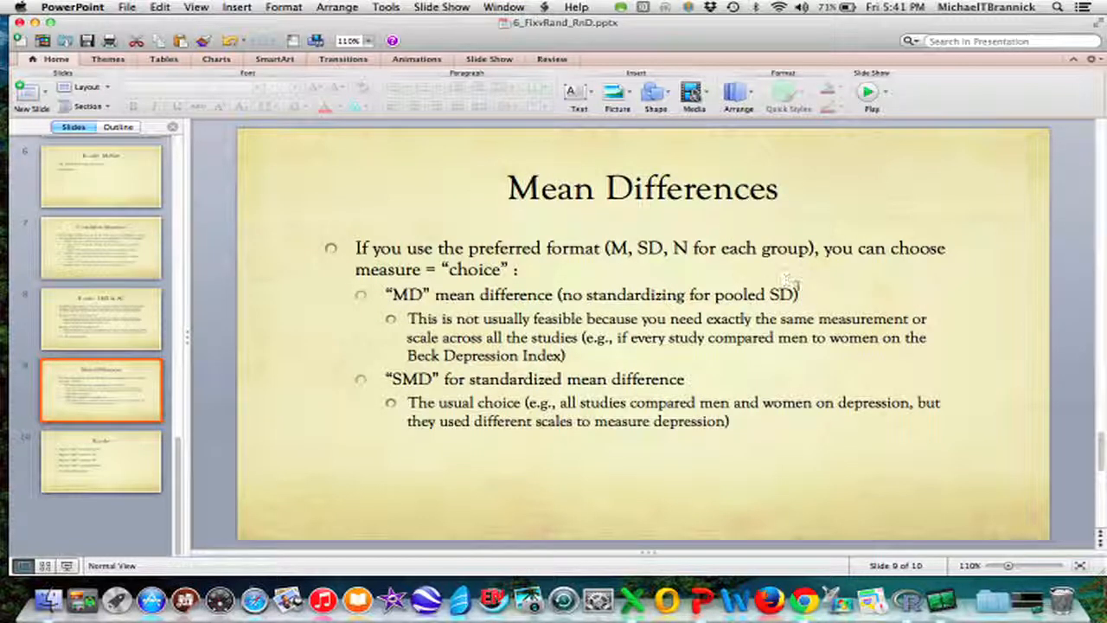
{"action": "mouse_move", "coordinate": [449, 407]}
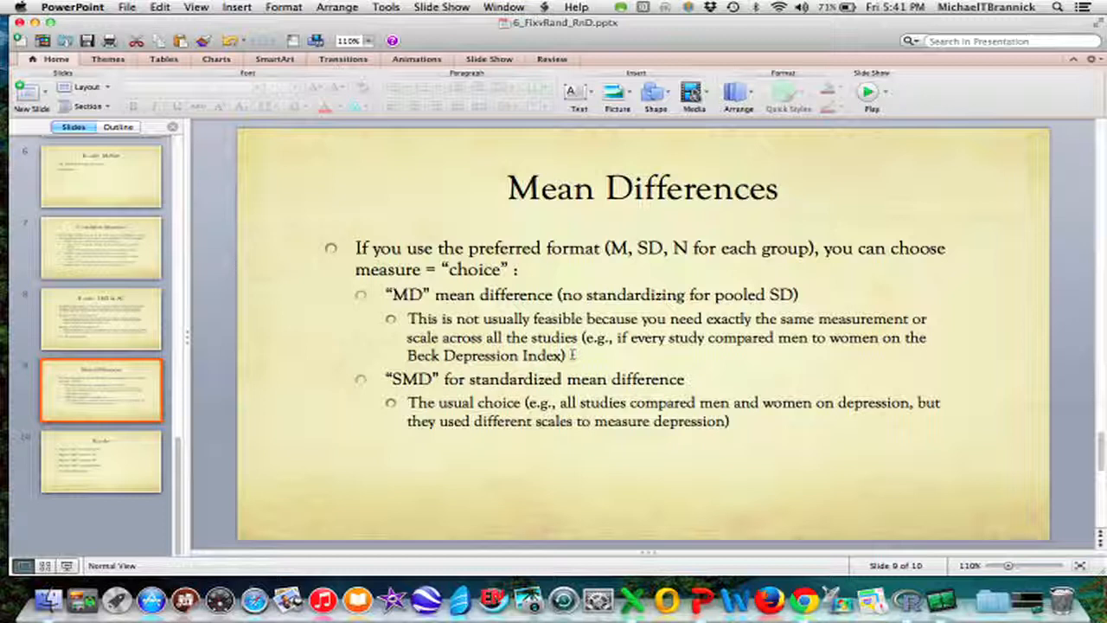
{"action": "mouse_move", "coordinate": [724, 381]}
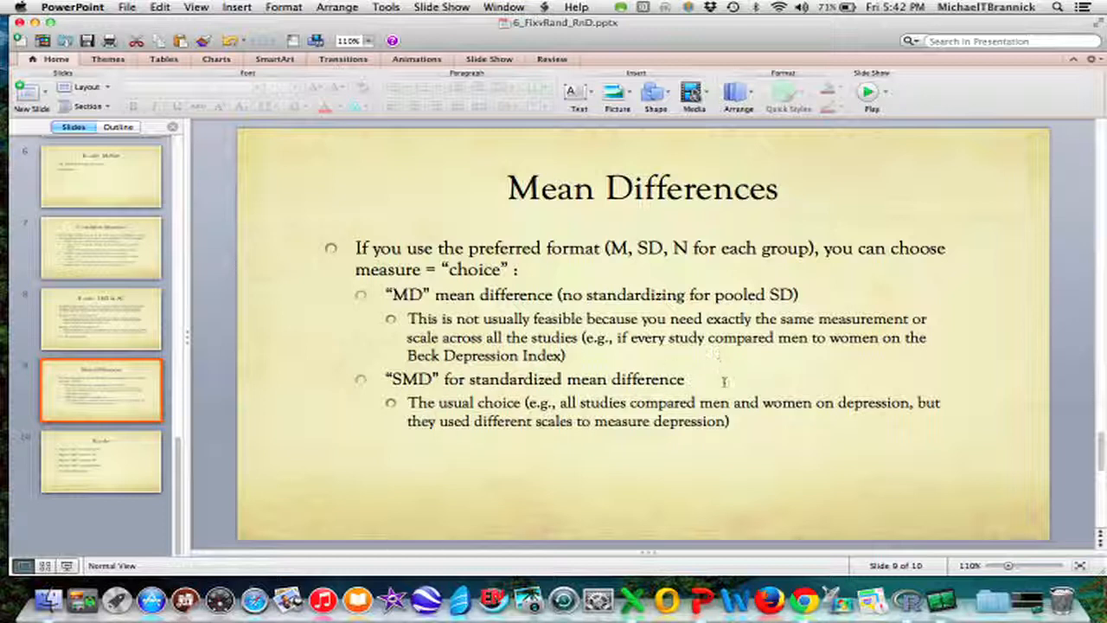
{"action": "mouse_move", "coordinate": [732, 407]}
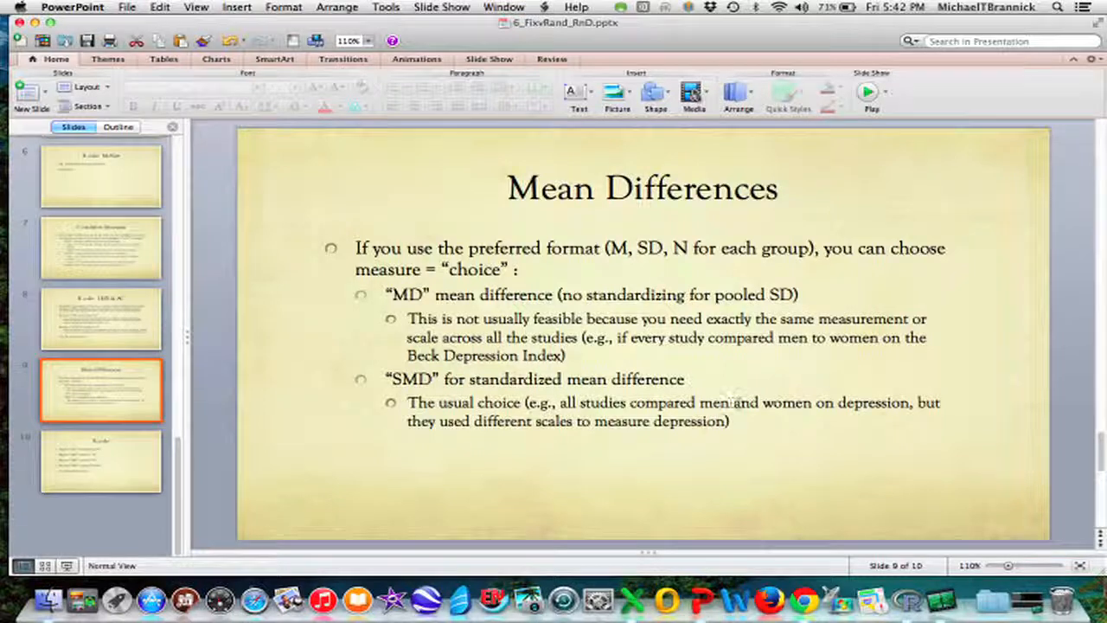
{"action": "mouse_move", "coordinate": [763, 408]}
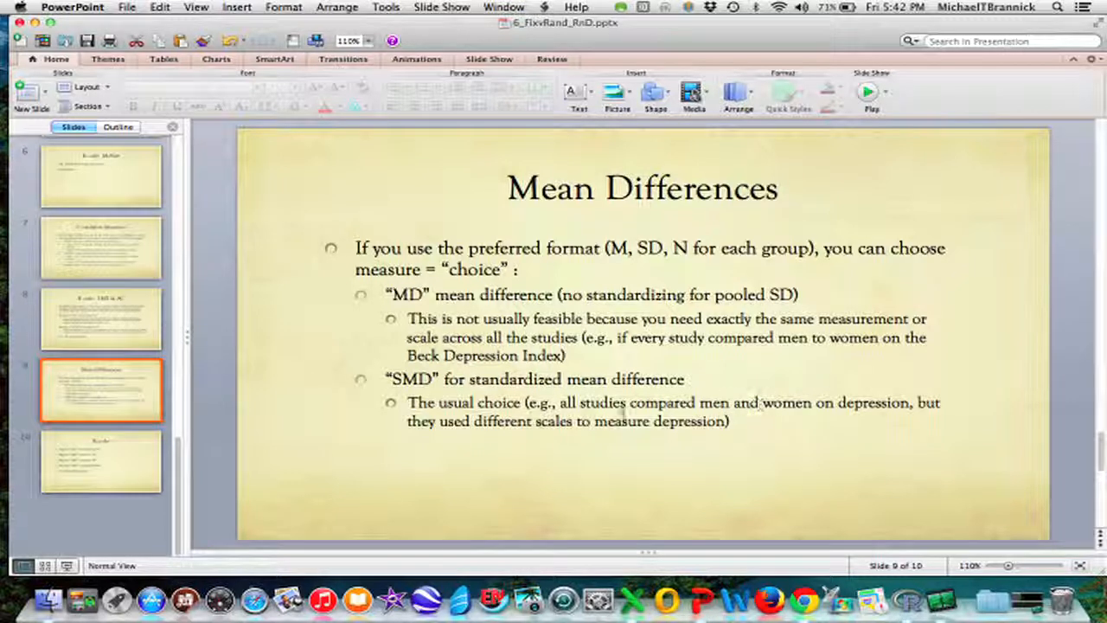
{"action": "mouse_move", "coordinate": [589, 422]}
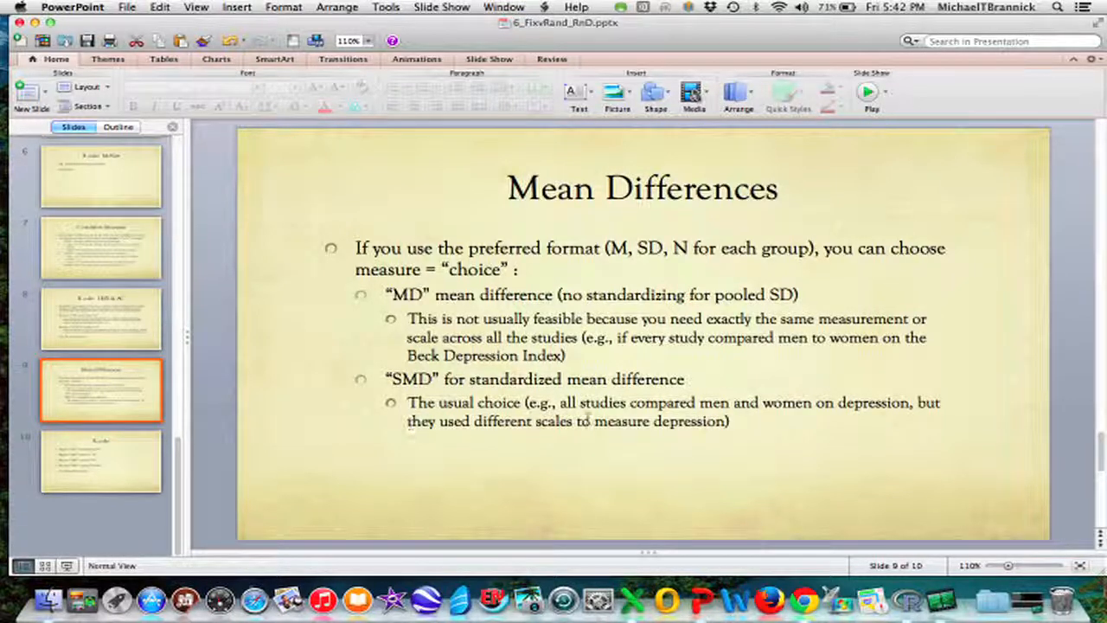
{"action": "mouse_move", "coordinate": [256, 436]}
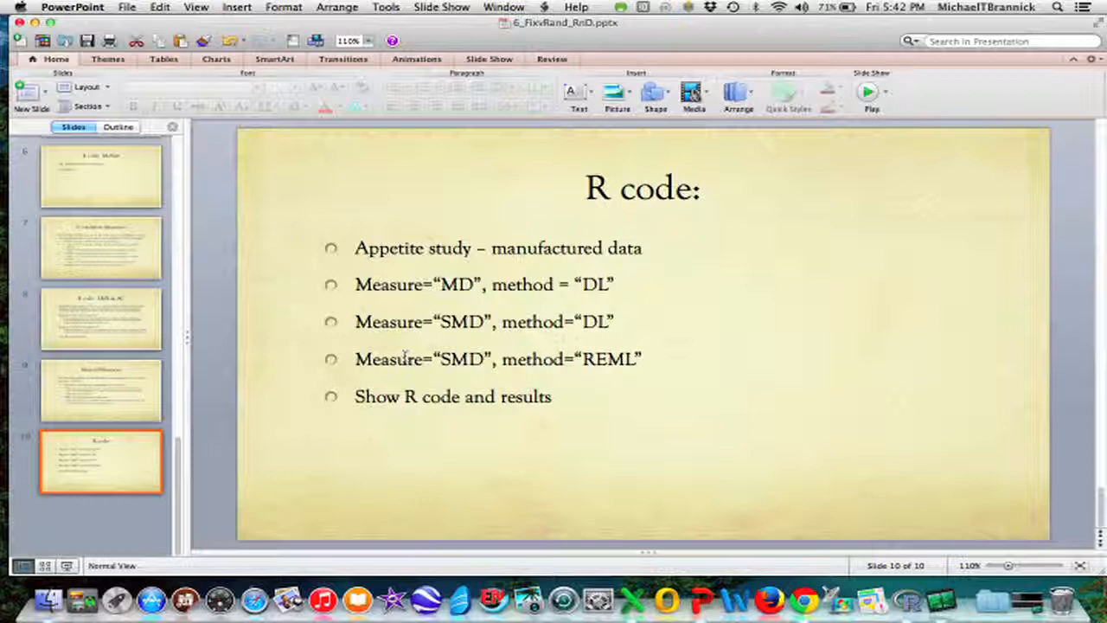
{"action": "mouse_move", "coordinate": [584, 298]}
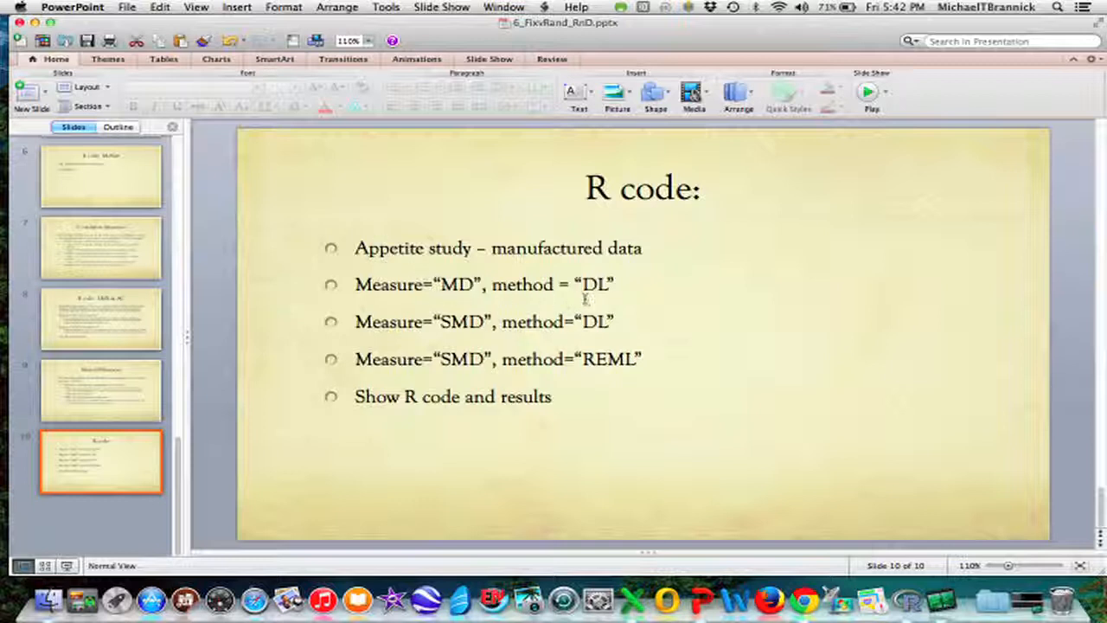
{"action": "mouse_move", "coordinate": [429, 332]}
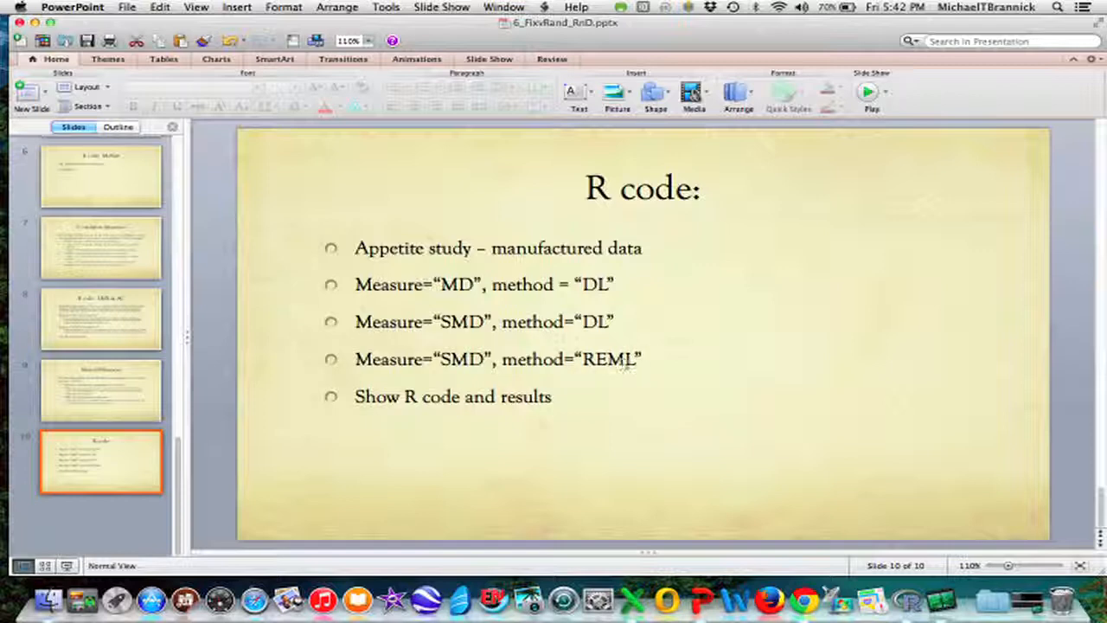
{"action": "mouse_move", "coordinate": [750, 416]}
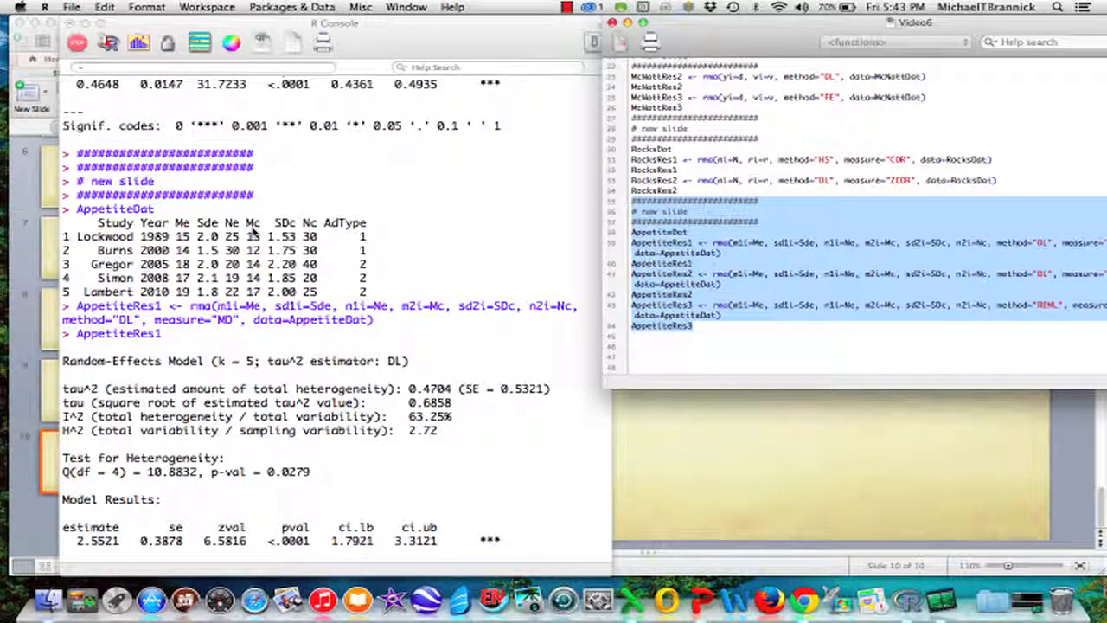
{"action": "mouse_move", "coordinate": [320, 227]}
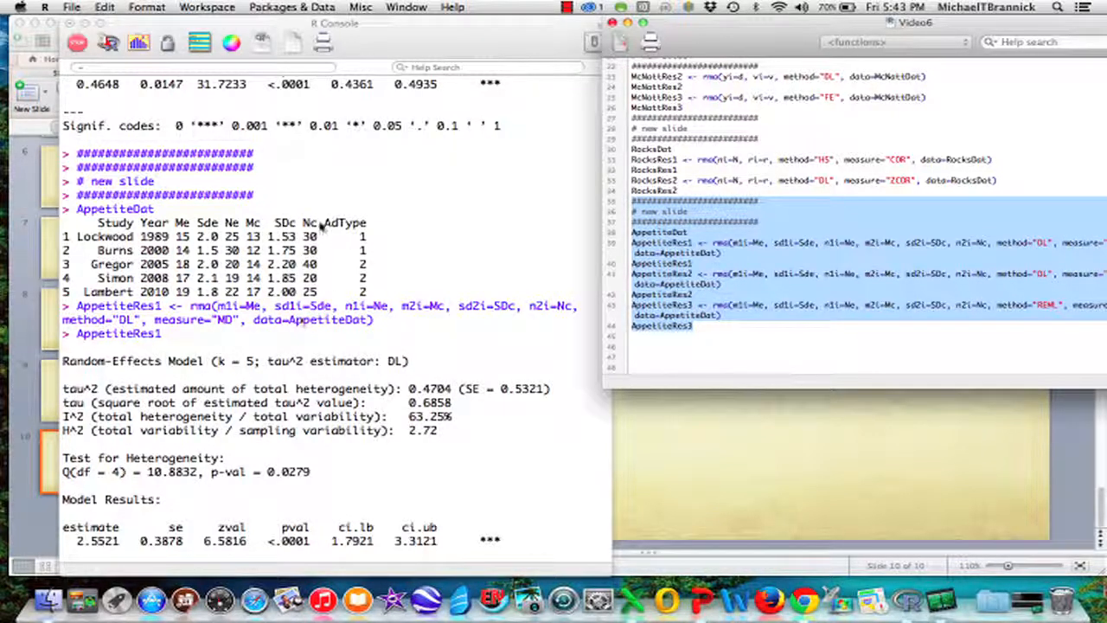
{"action": "mouse_move", "coordinate": [380, 334]}
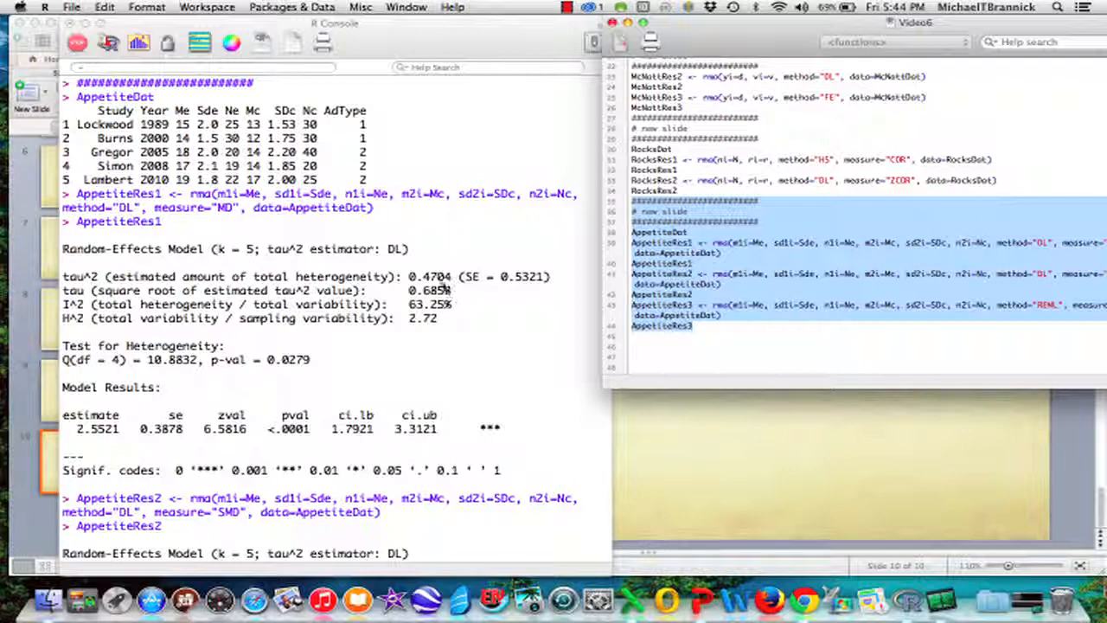
{"action": "mouse_move", "coordinate": [452, 309]}
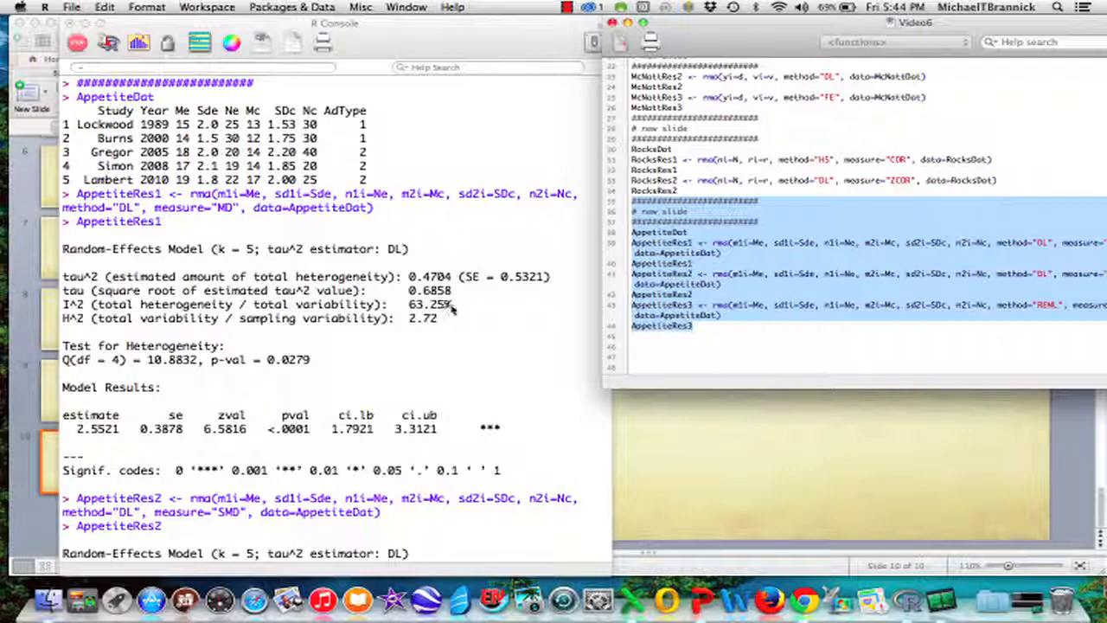
Scroll to the AppetiteRes2 SMD/DL results: tau² 0.0095 and I² 8.91%
{"action": "scroll", "scroll_direction": "down", "scroll_amount": 3}
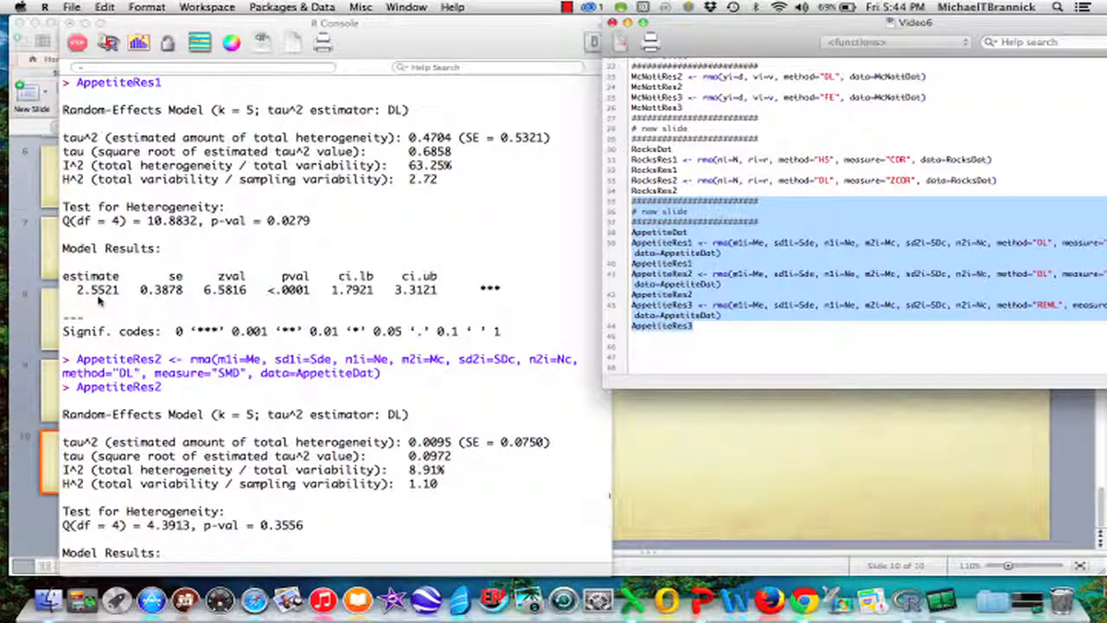
{"action": "mouse_move", "coordinate": [95, 310]}
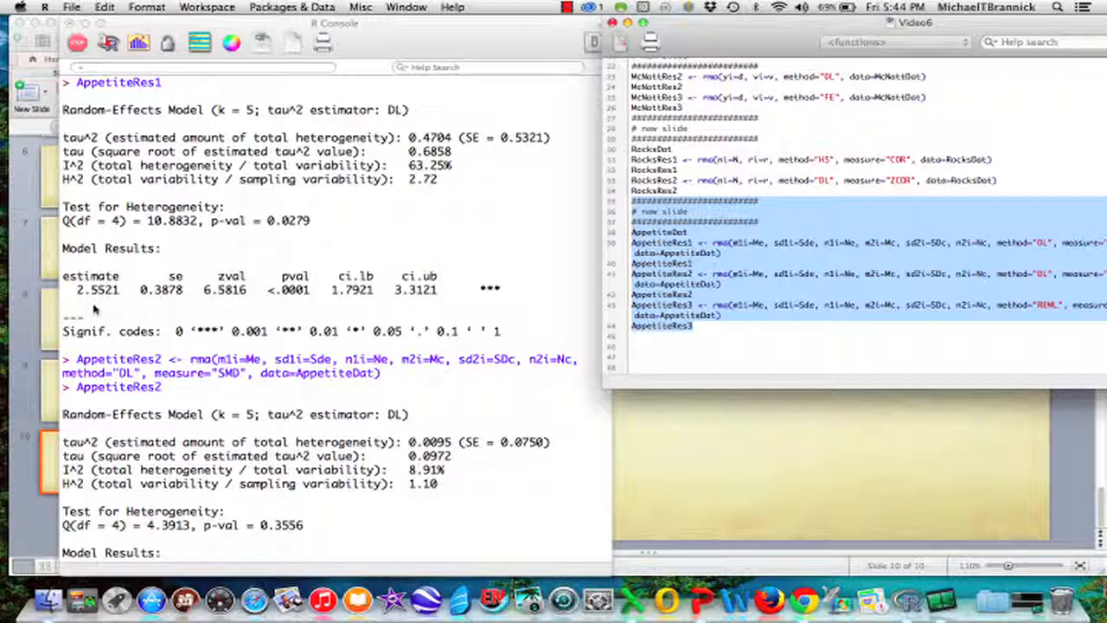
{"action": "mouse_move", "coordinate": [81, 301]}
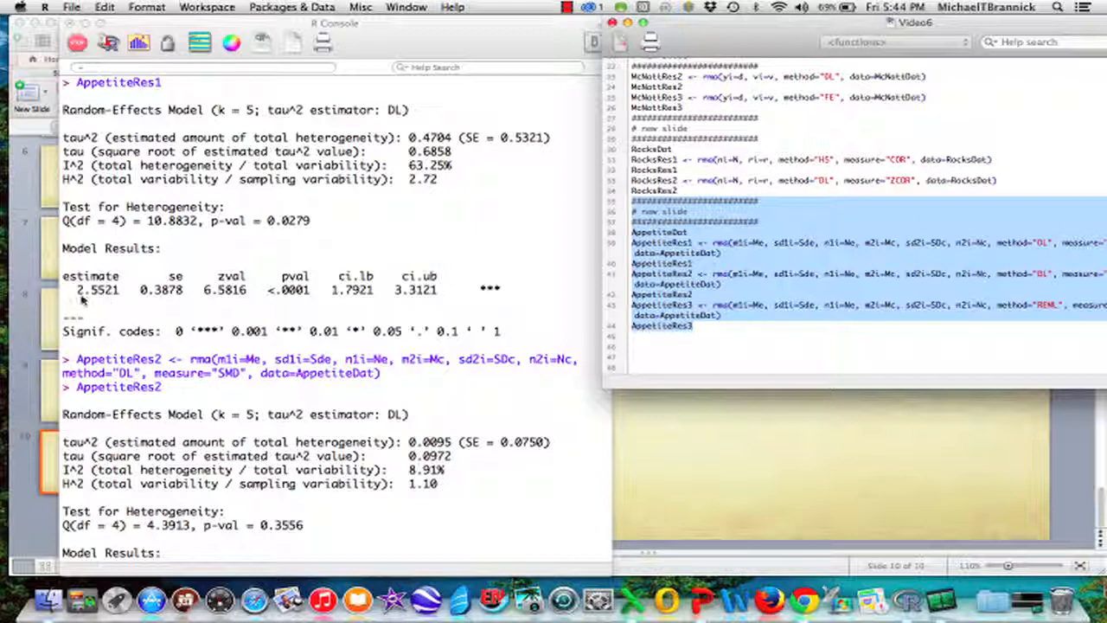
{"action": "mouse_move", "coordinate": [378, 309]}
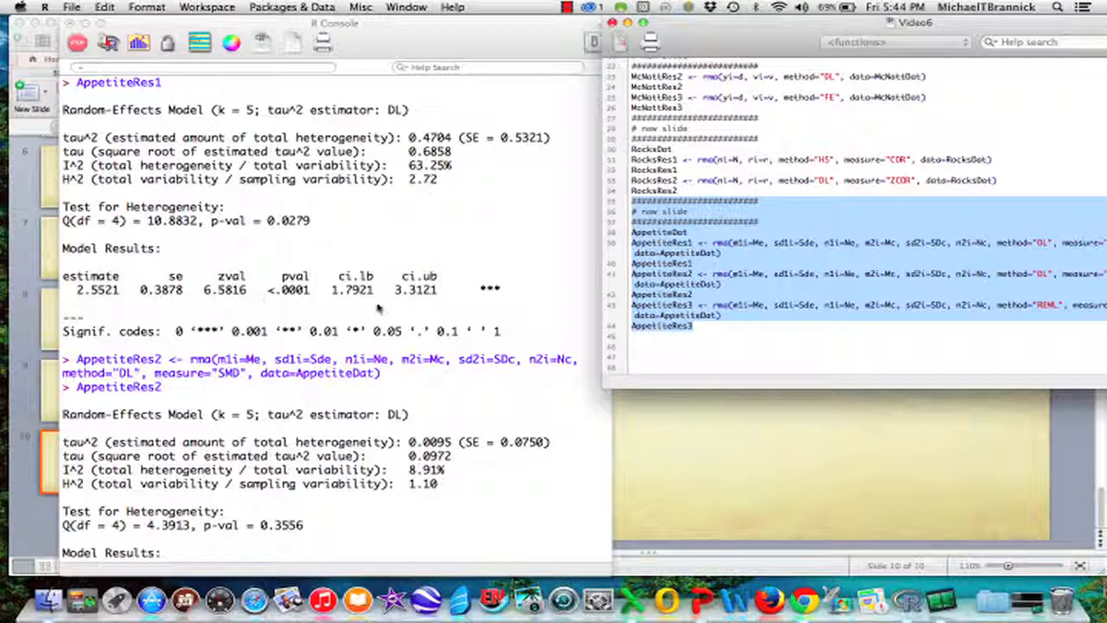
{"action": "mouse_move", "coordinate": [446, 302]}
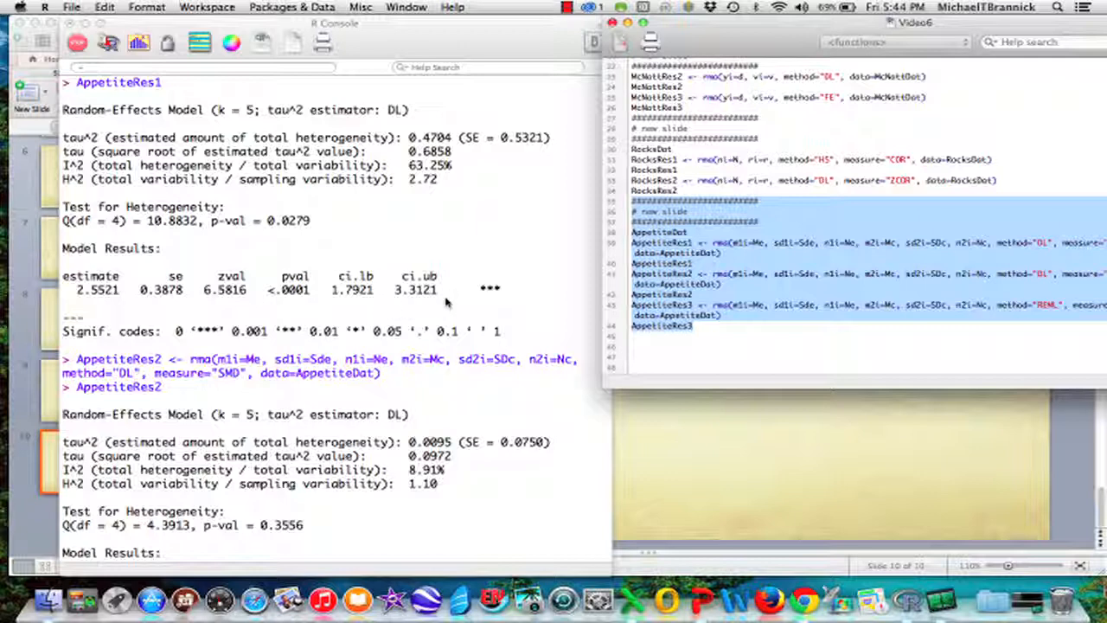
{"action": "scroll", "scroll_direction": "down", "scroll_amount": 3}
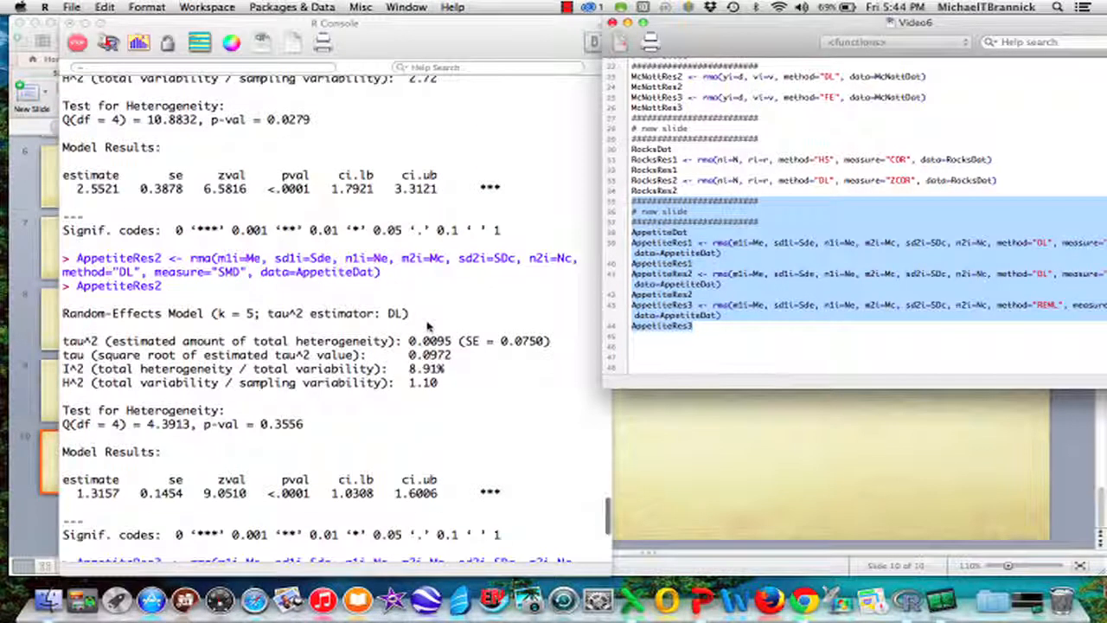
{"action": "mouse_move", "coordinate": [338, 196]}
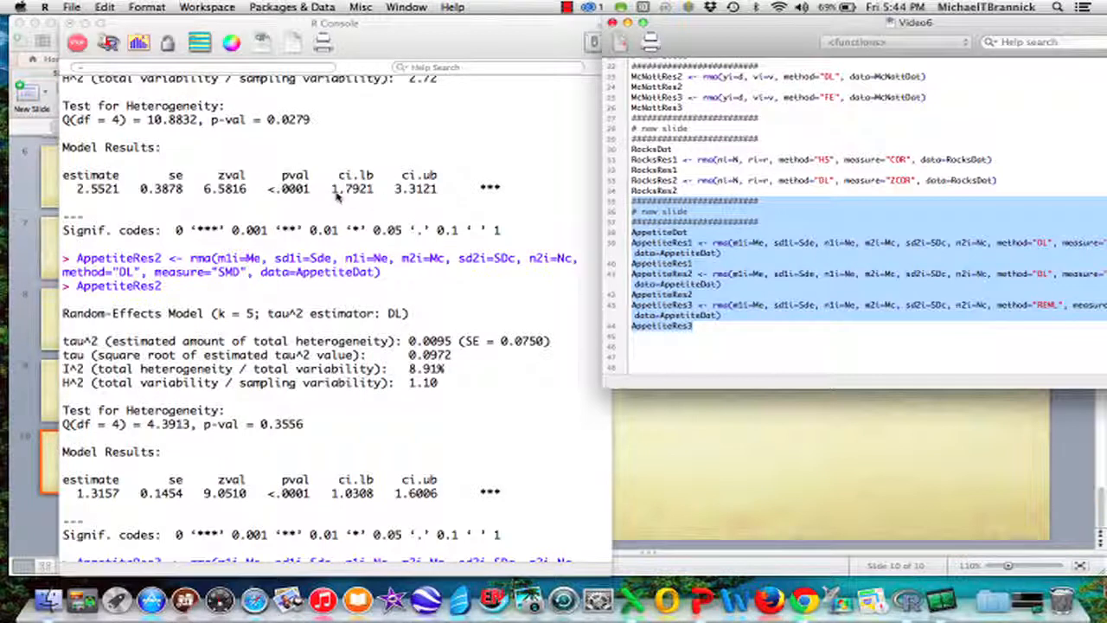
{"action": "mouse_move", "coordinate": [424, 195]}
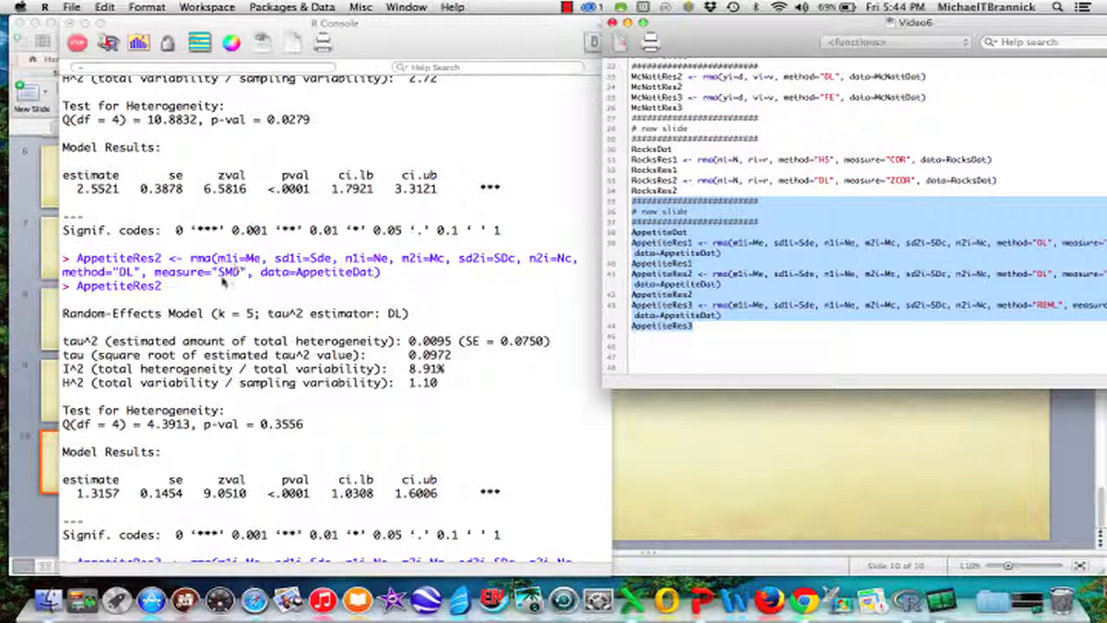
{"action": "scroll", "scroll_direction": "down", "scroll_amount": 3}
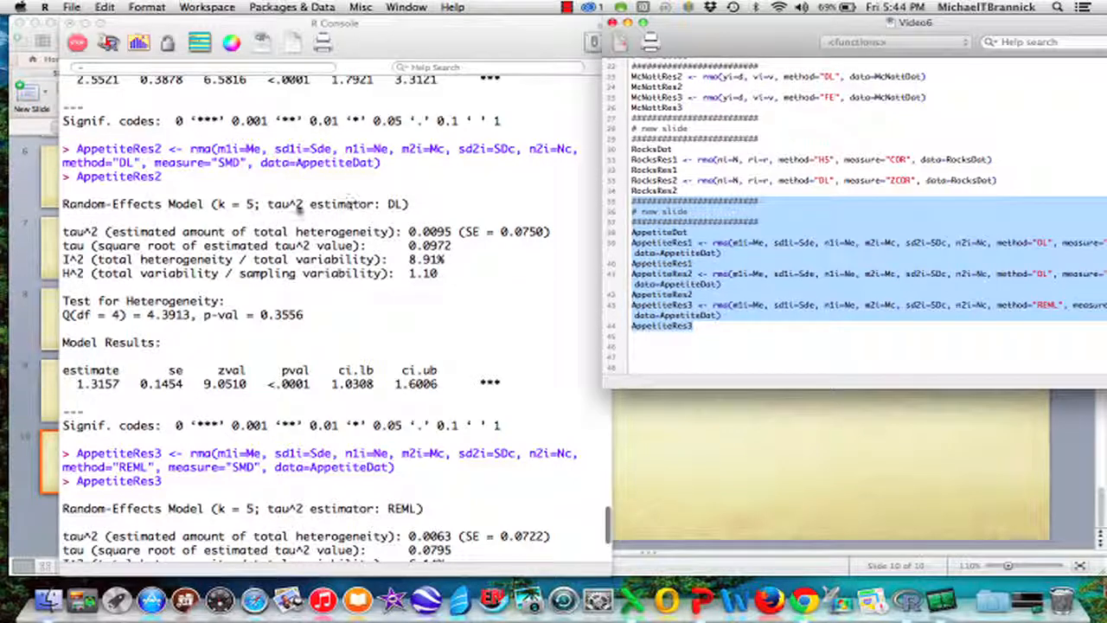
{"action": "scroll", "scroll_direction": "down", "scroll_amount": 3}
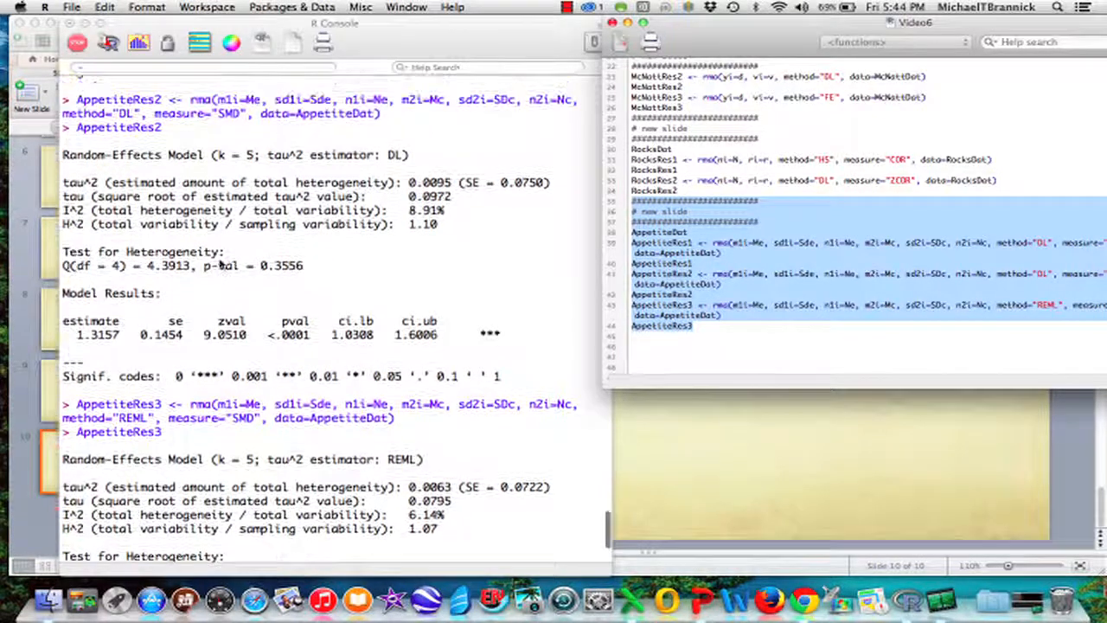
{"action": "scroll", "scroll_direction": "down", "scroll_amount": 3}
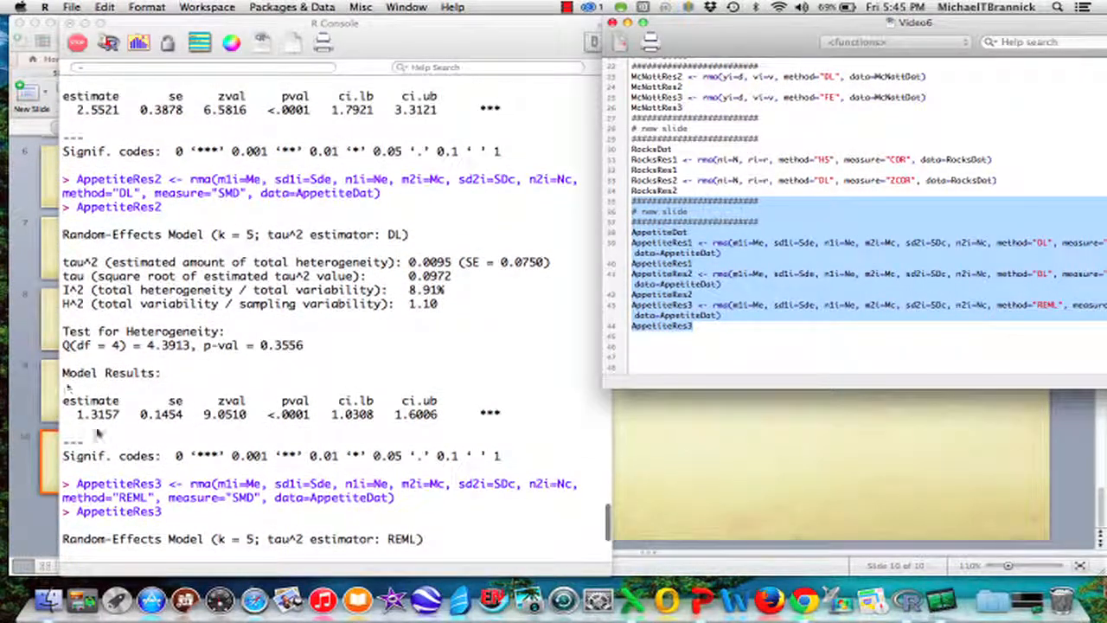
{"action": "mouse_move", "coordinate": [78, 430]}
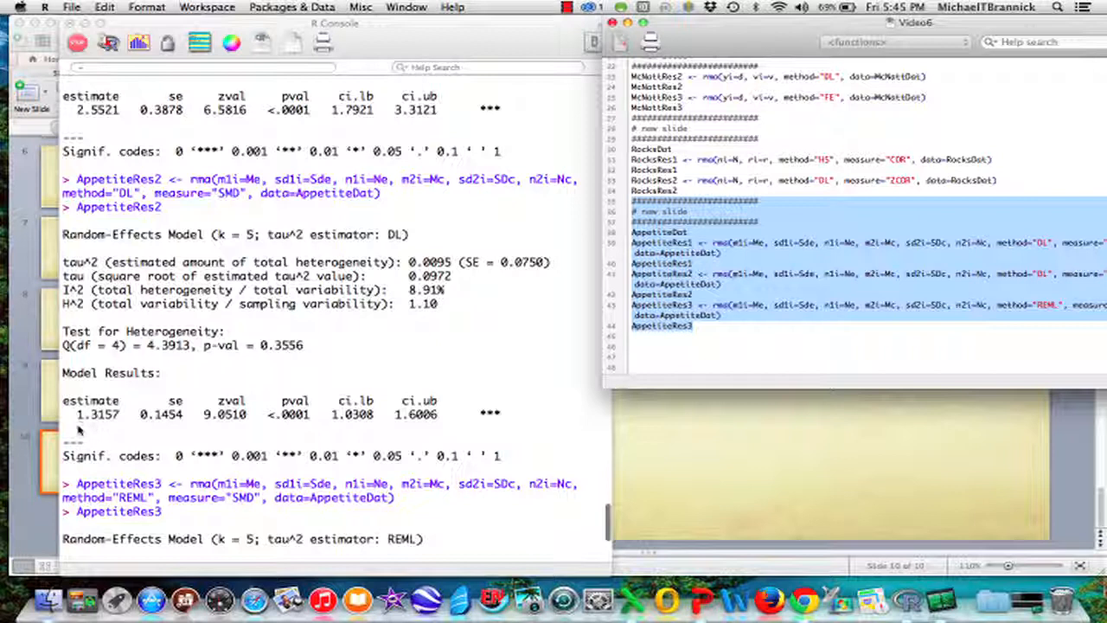
{"action": "mouse_move", "coordinate": [213, 407]}
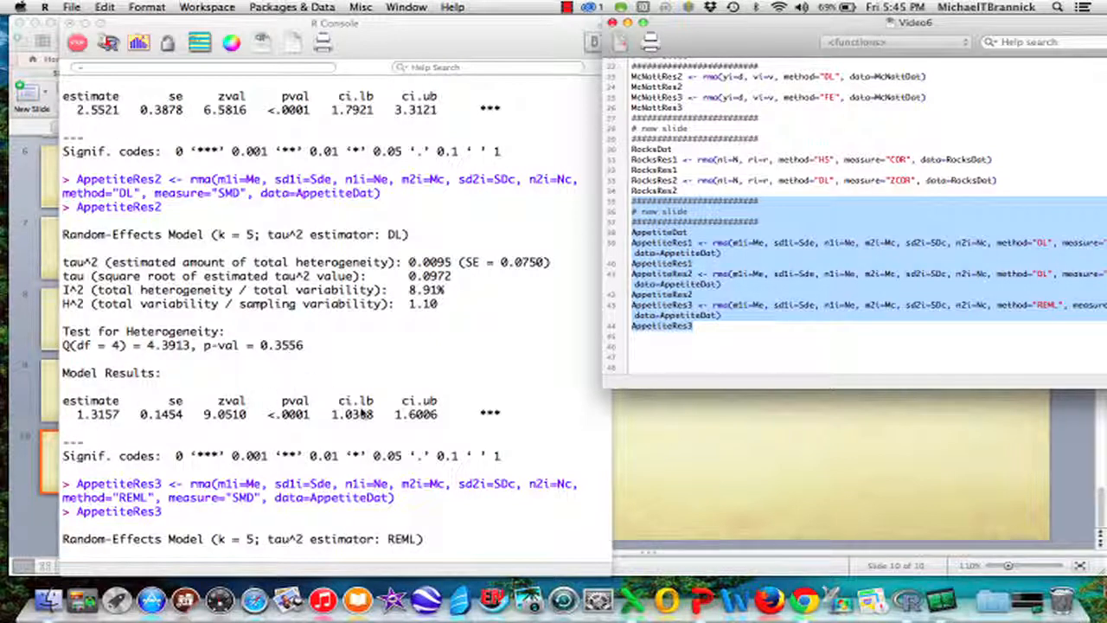
{"action": "mouse_move", "coordinate": [342, 297]}
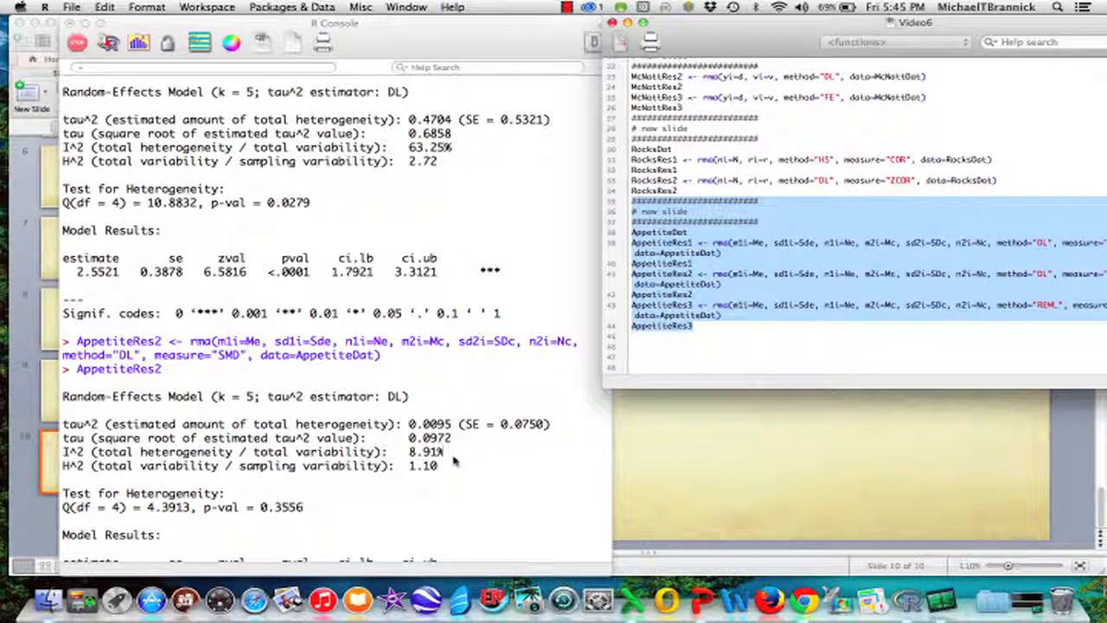
{"action": "mouse_move", "coordinate": [445, 411]}
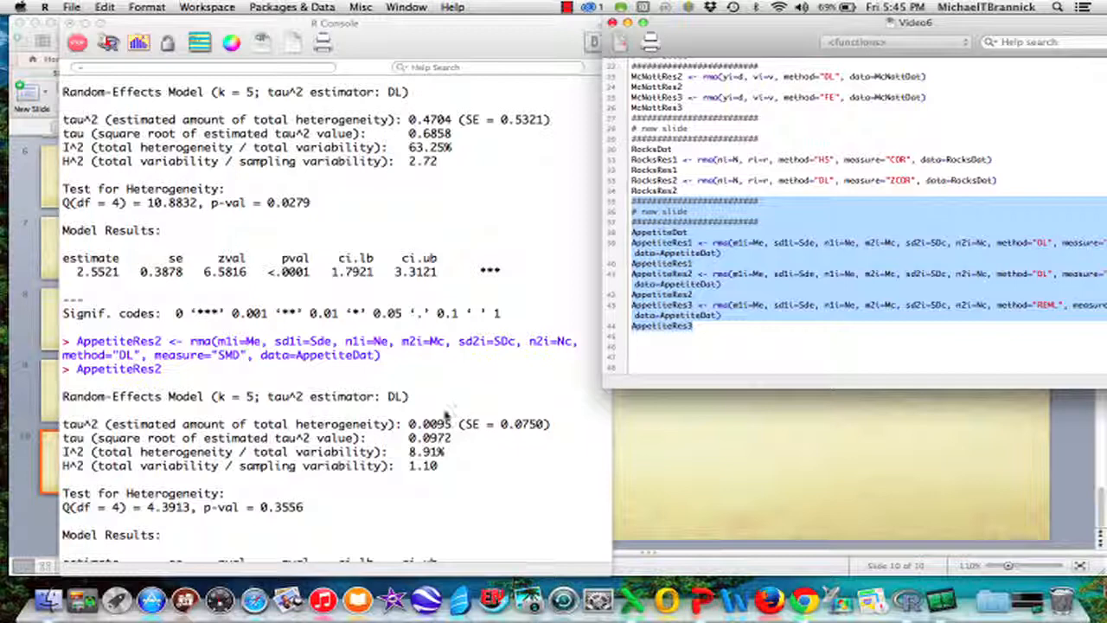
{"action": "scroll", "scroll_direction": "down", "scroll_amount": 3}
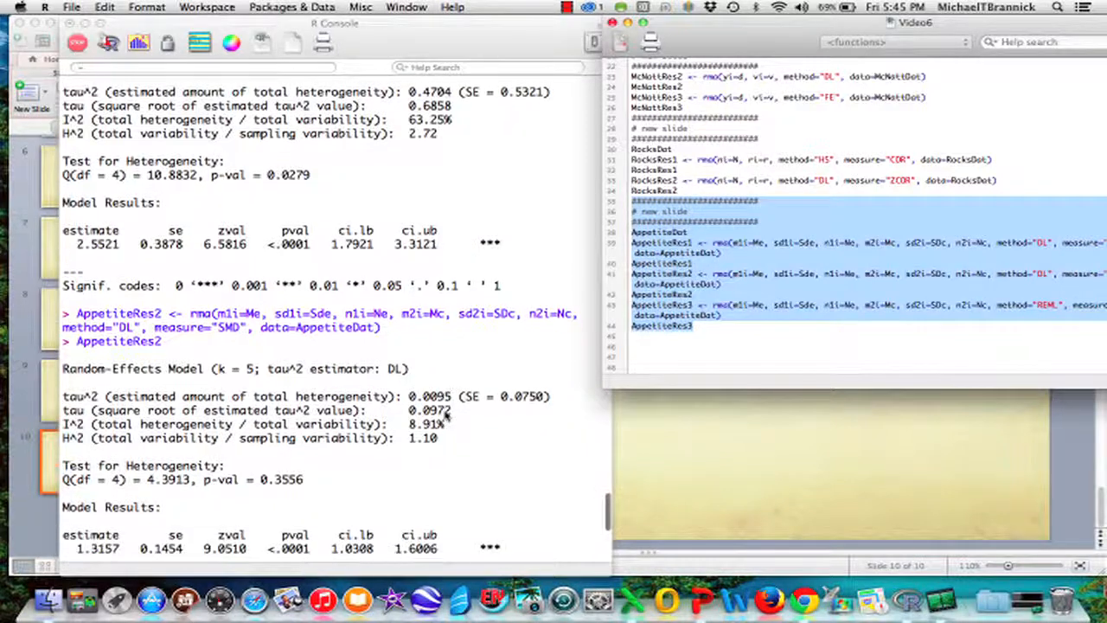
{"action": "scroll", "scroll_direction": "down", "scroll_amount": 3}
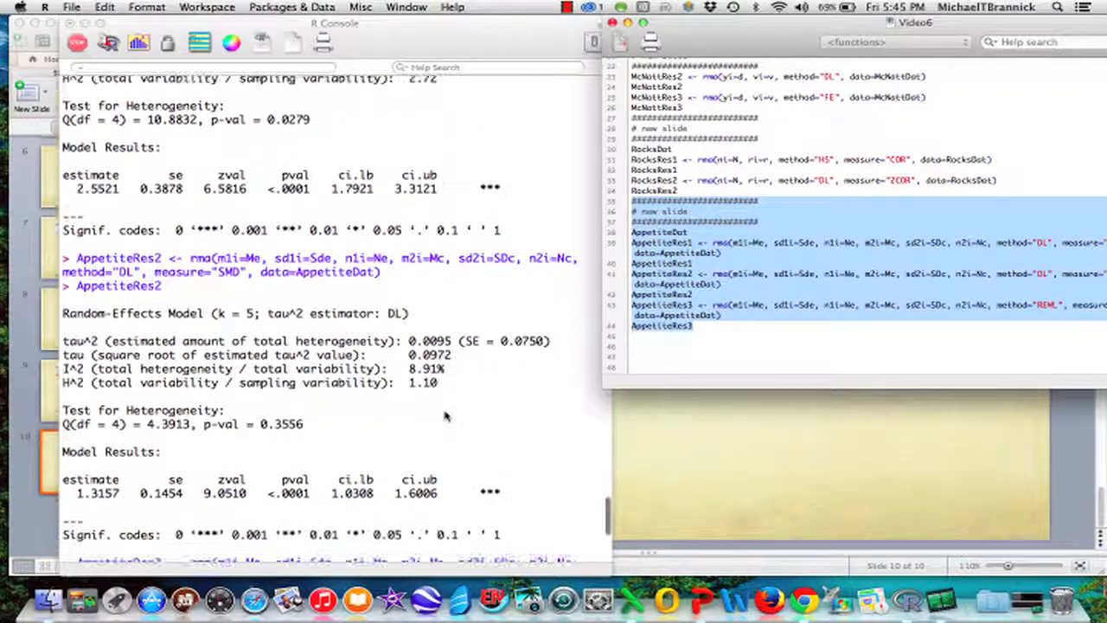
{"action": "scroll", "scroll_direction": "down", "scroll_amount": 3}
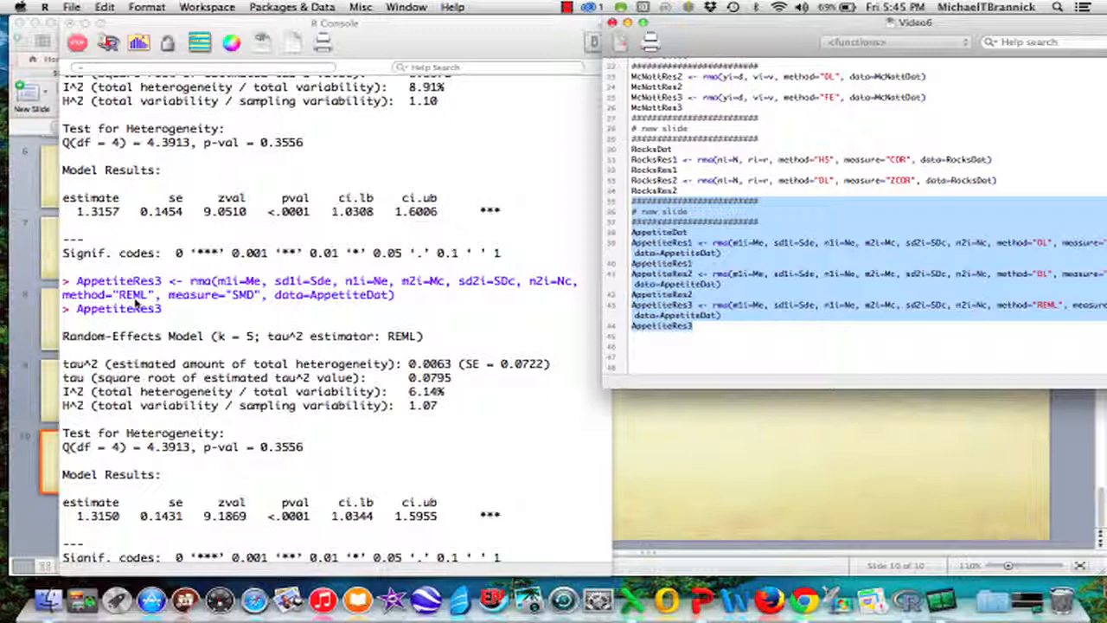
{"action": "scroll", "scroll_direction": "down", "scroll_amount": 3}
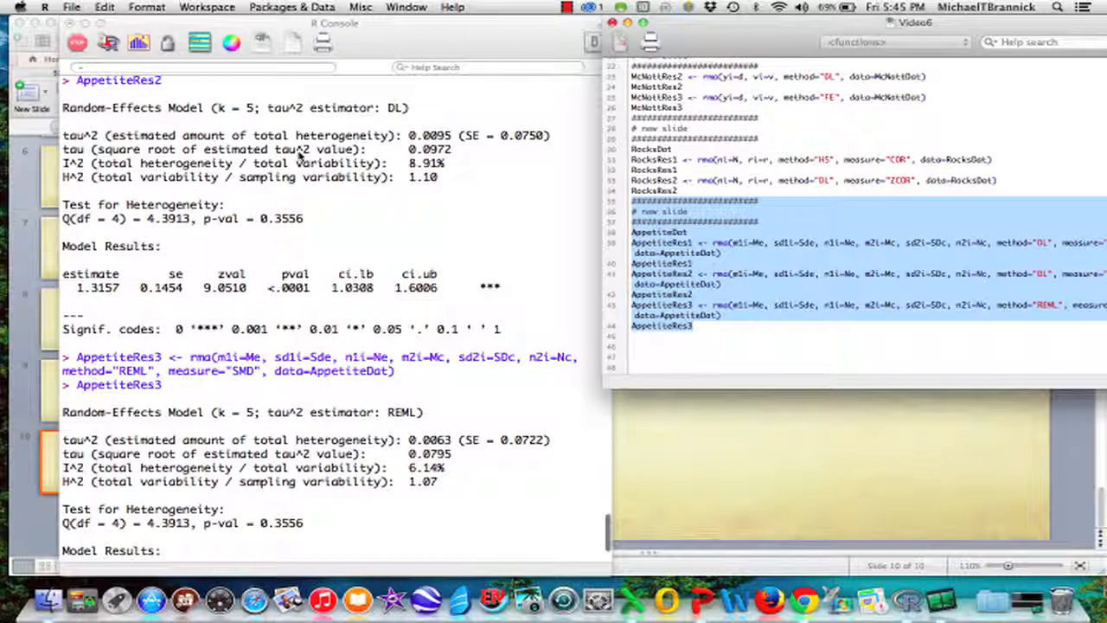
{"action": "mouse_move", "coordinate": [171, 399]}
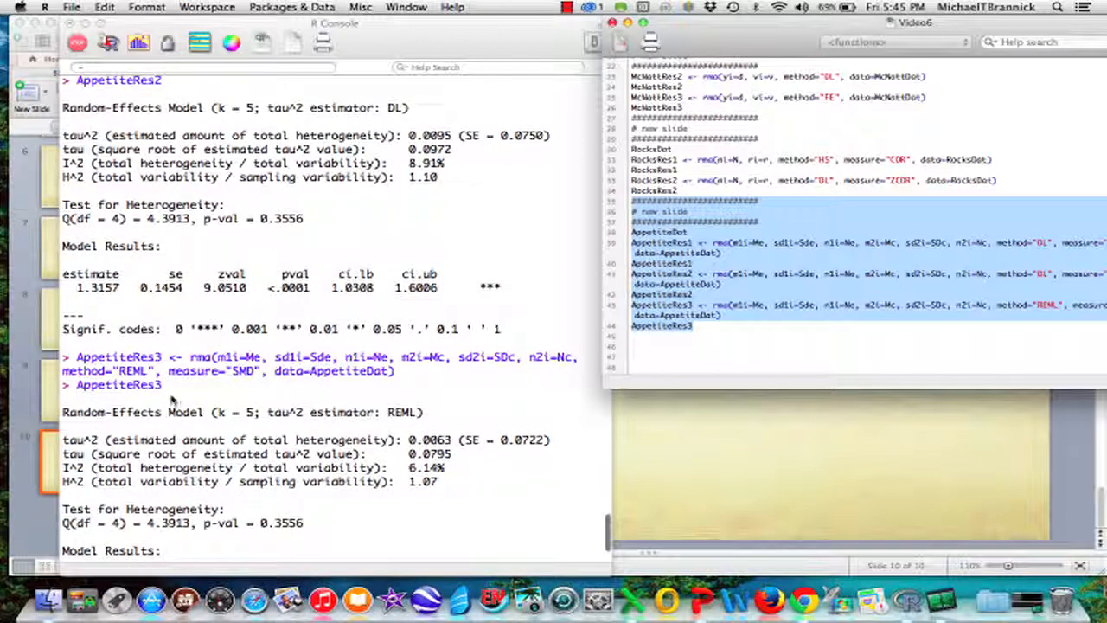
{"action": "mouse_move", "coordinate": [245, 467]}
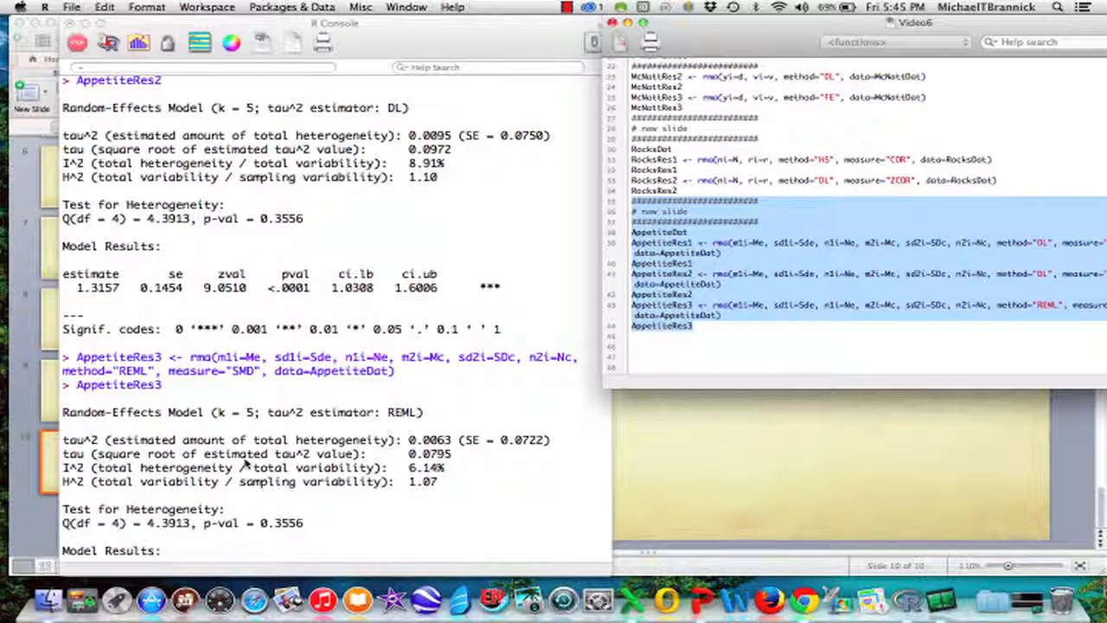
{"action": "scroll", "scroll_direction": "down", "scroll_amount": 3}
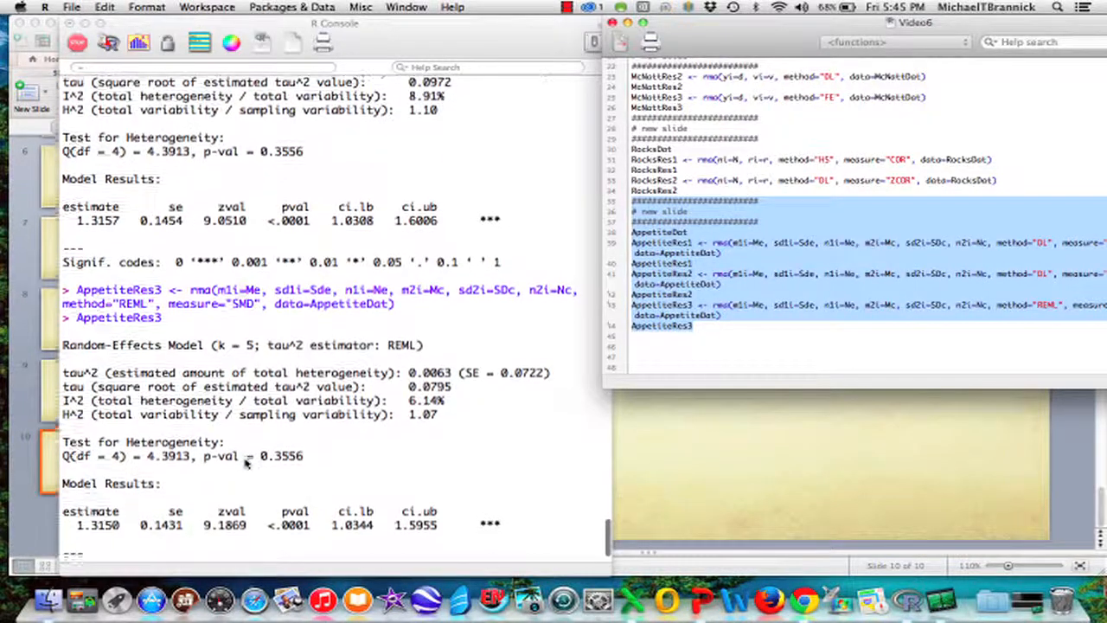
{"action": "scroll", "scroll_direction": "down", "scroll_amount": 3}
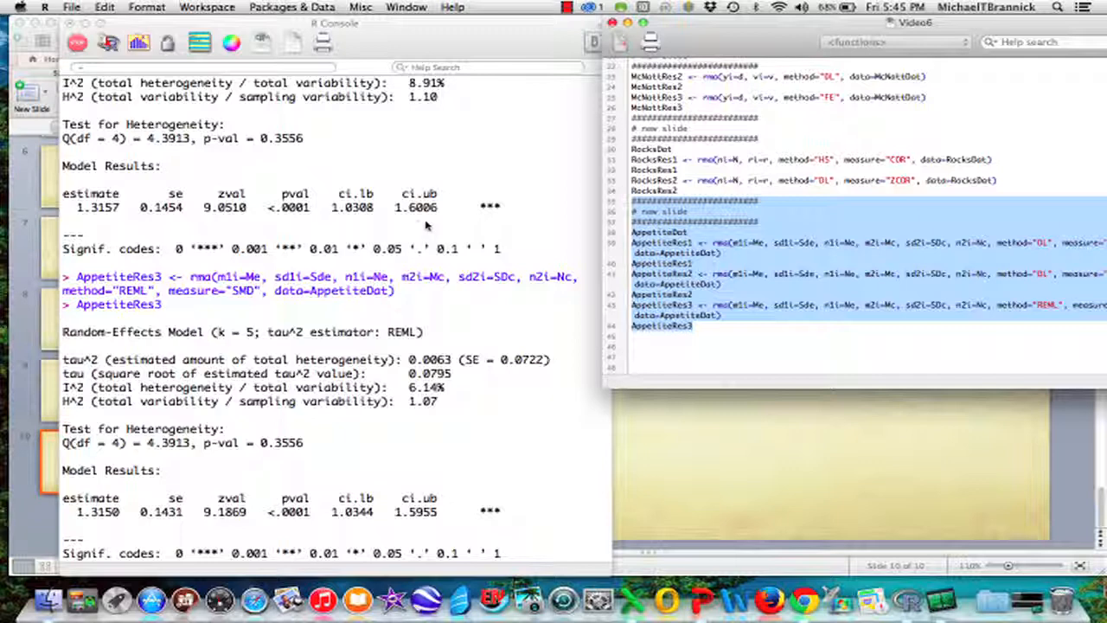
{"action": "mouse_move", "coordinate": [439, 517]}
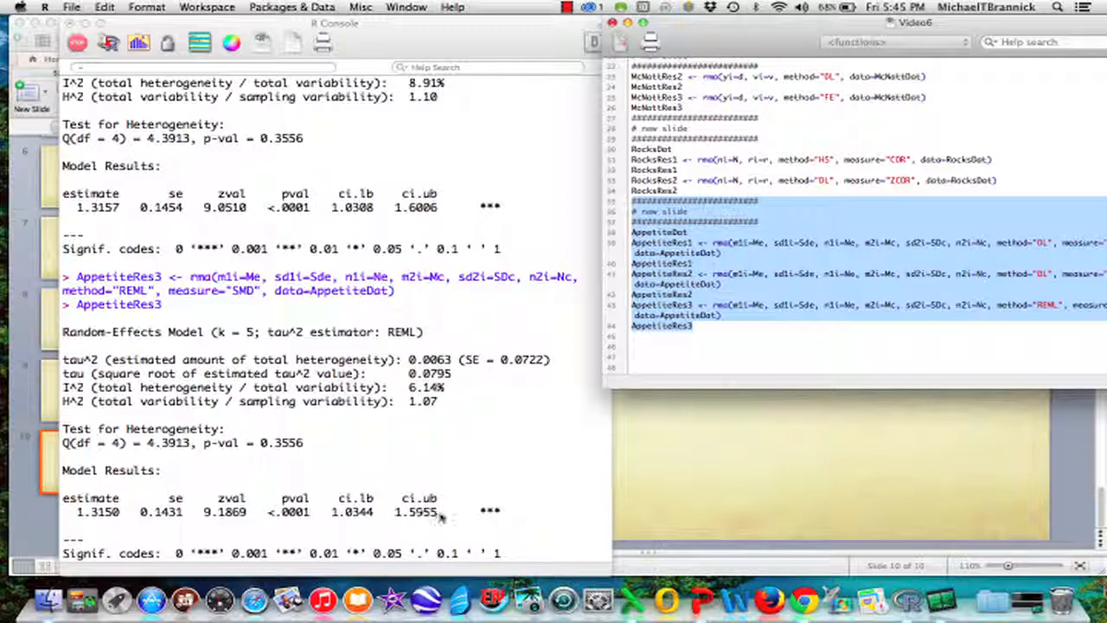
{"action": "mouse_move", "coordinate": [491, 337]}
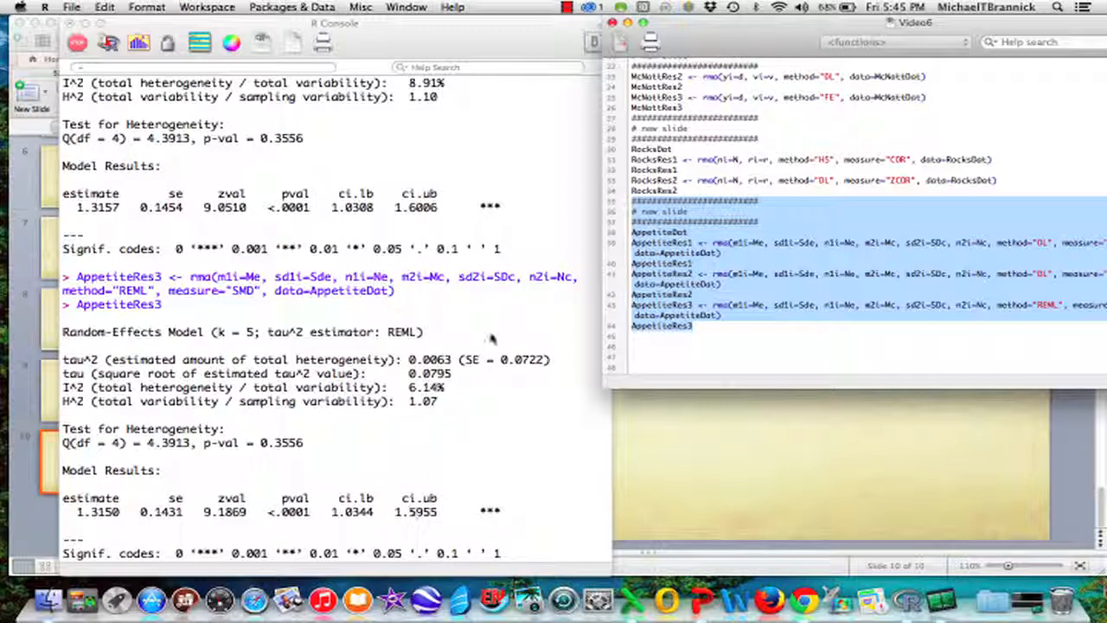
{"action": "scroll", "scroll_direction": "down", "scroll_amount": 3}
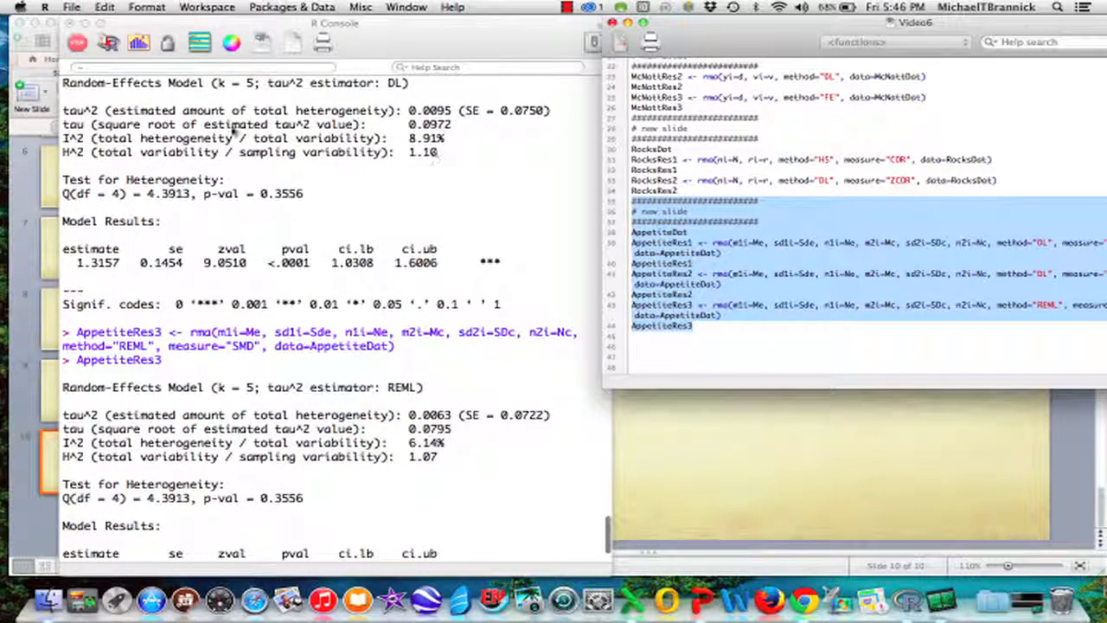
{"action": "mouse_move", "coordinate": [448, 127]}
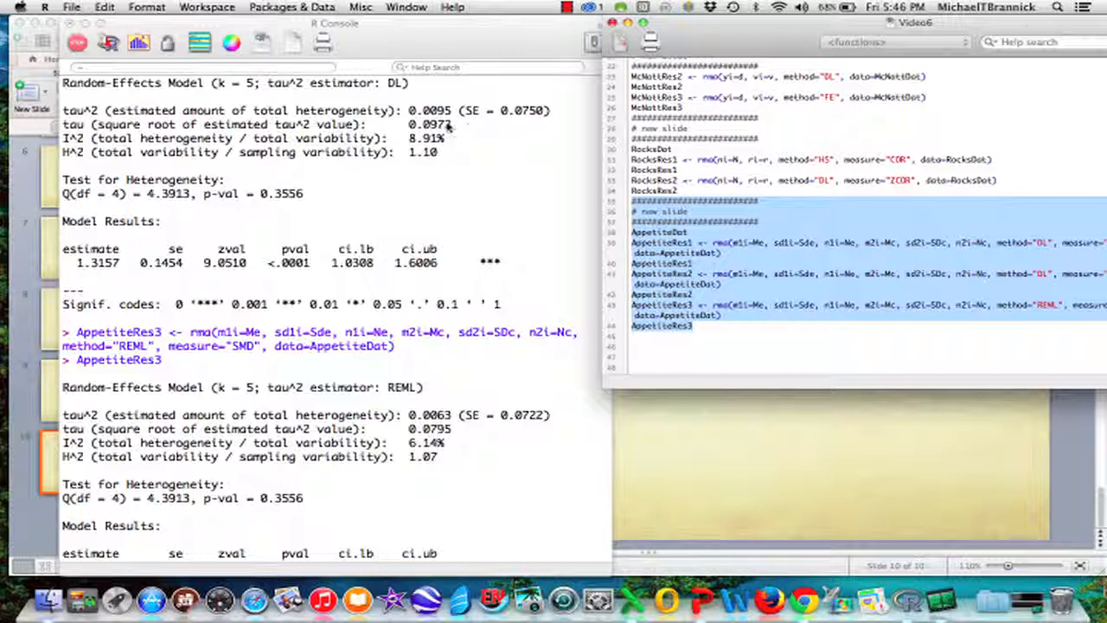
{"action": "mouse_move", "coordinate": [465, 467]}
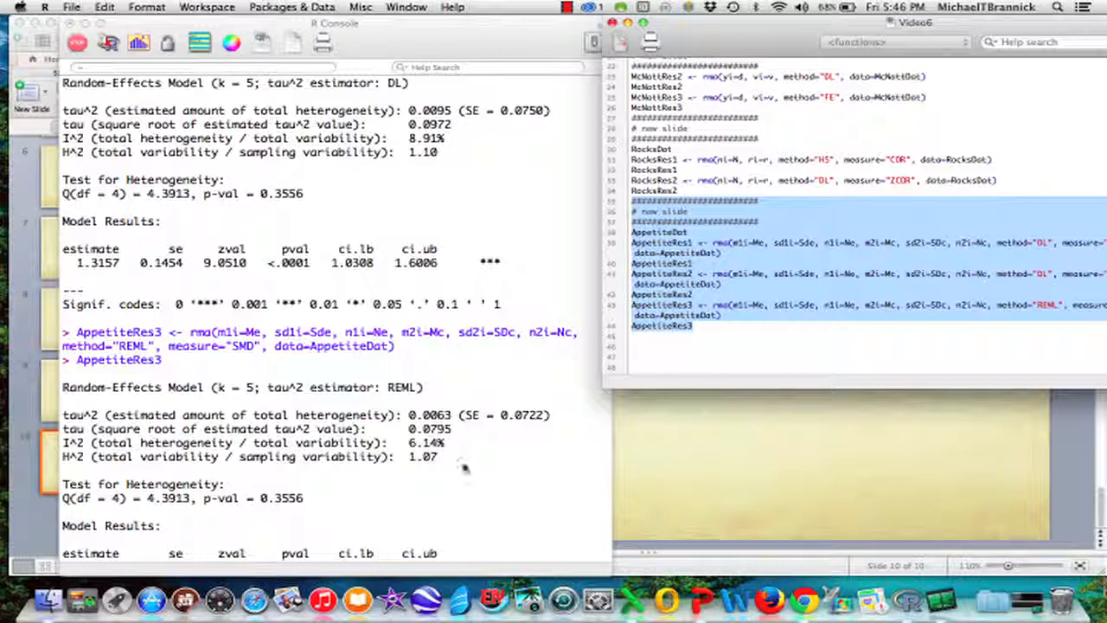
{"action": "mouse_move", "coordinate": [450, 440]}
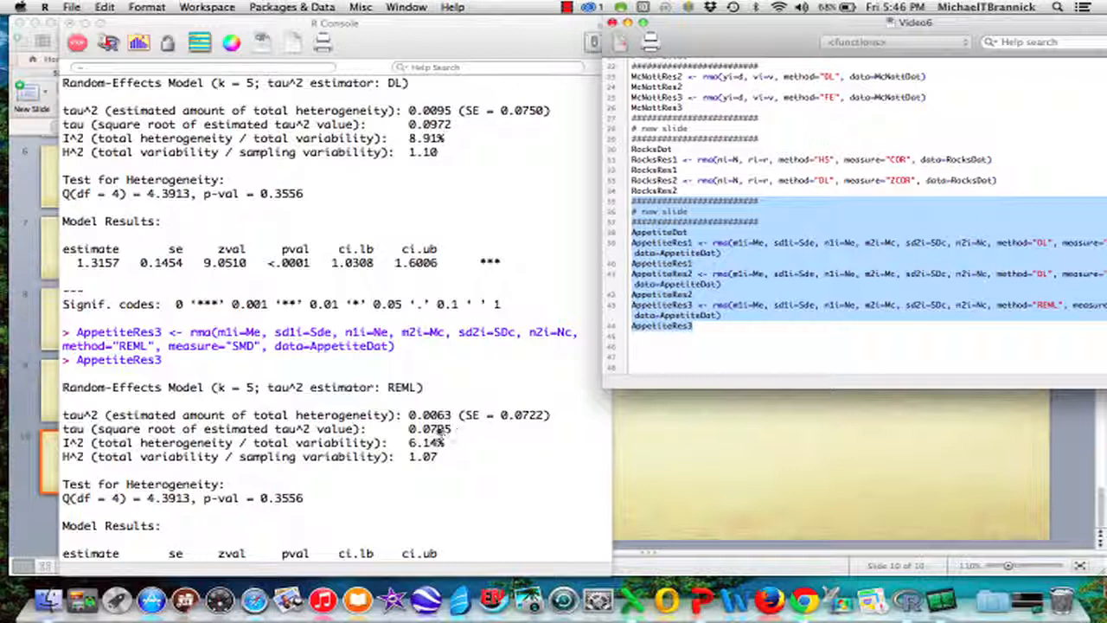
{"action": "mouse_move", "coordinate": [469, 454]}
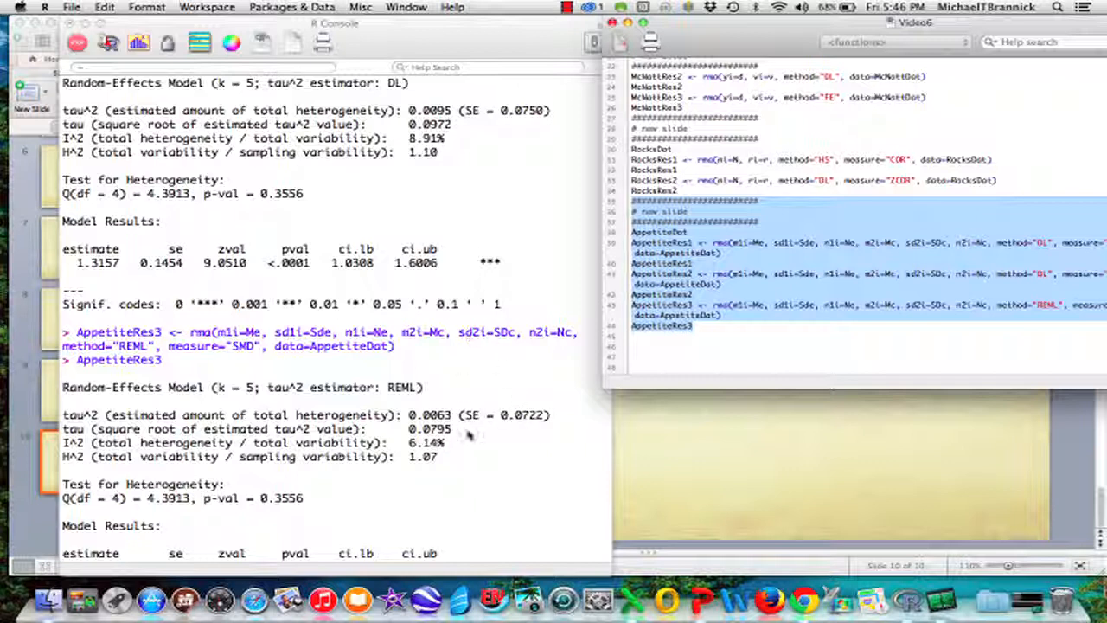
{"action": "mouse_move", "coordinate": [365, 380]}
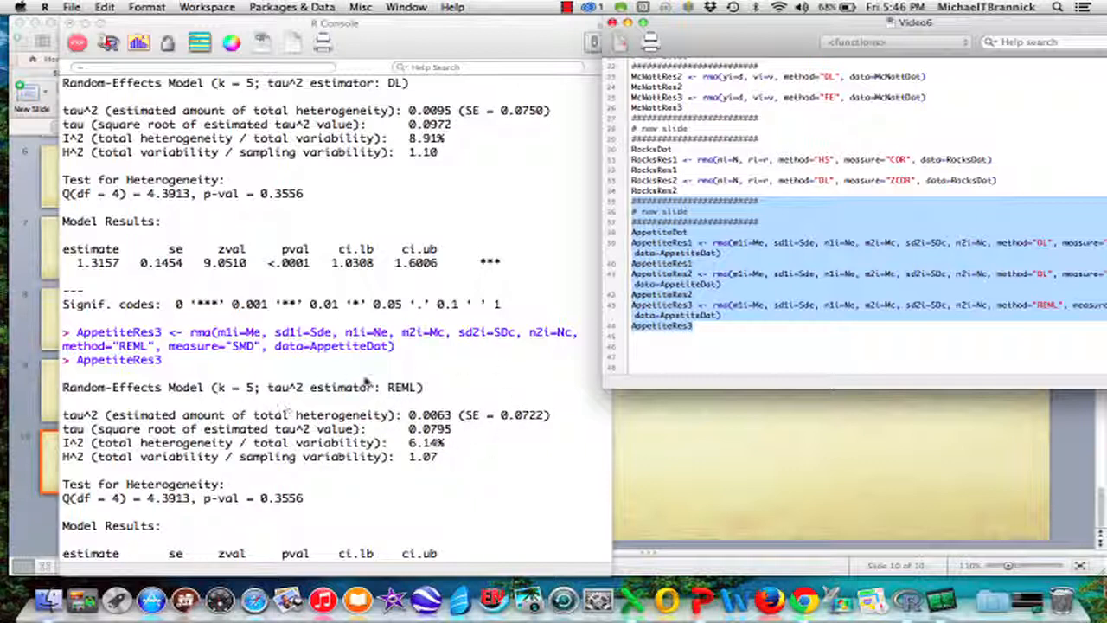
{"action": "mouse_move", "coordinate": [464, 434]}
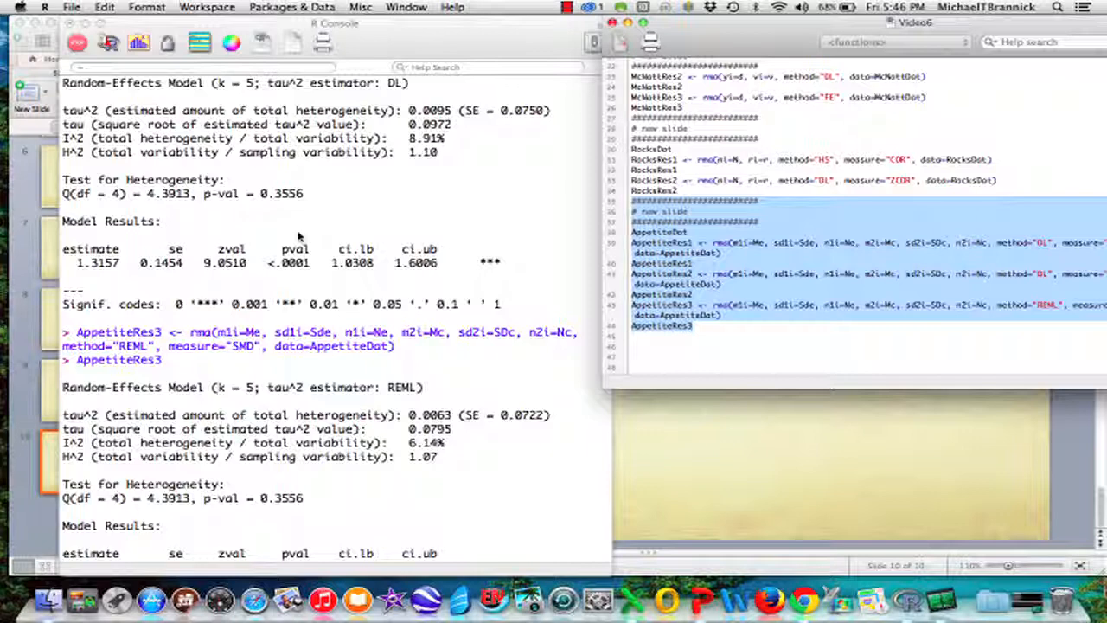
{"action": "scroll", "scroll_direction": "down", "scroll_amount": 3}
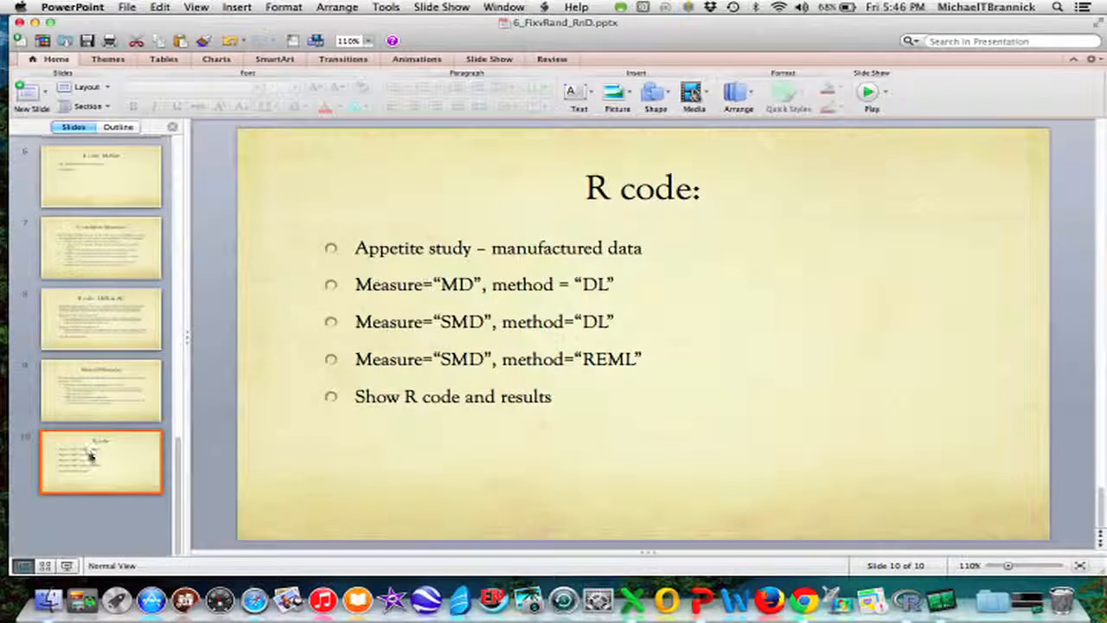
{"action": "mouse_move", "coordinate": [353, 229]}
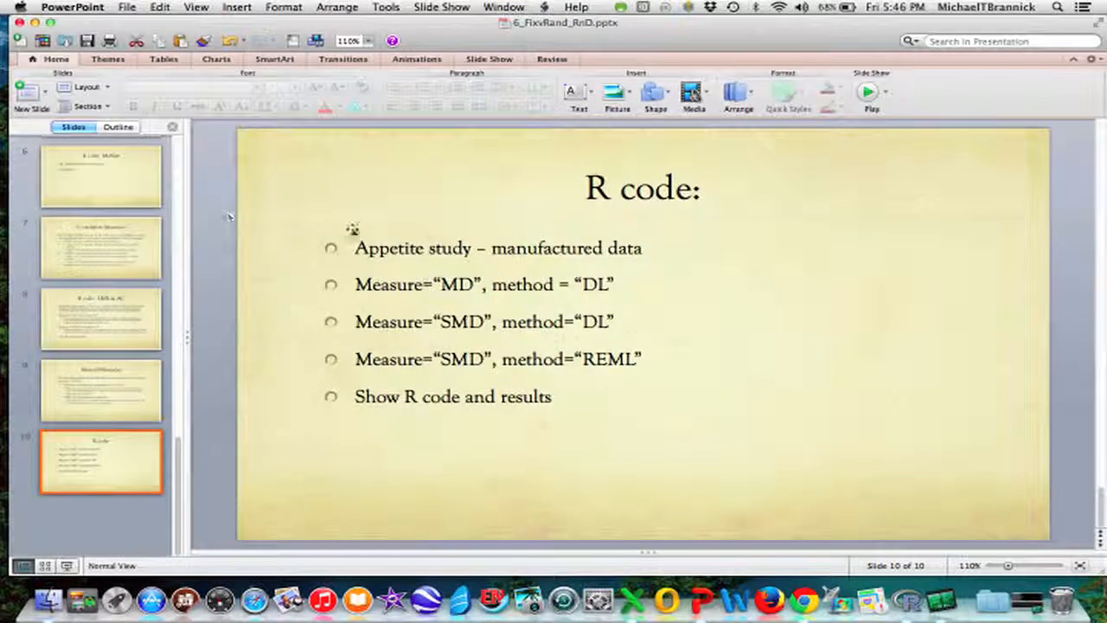